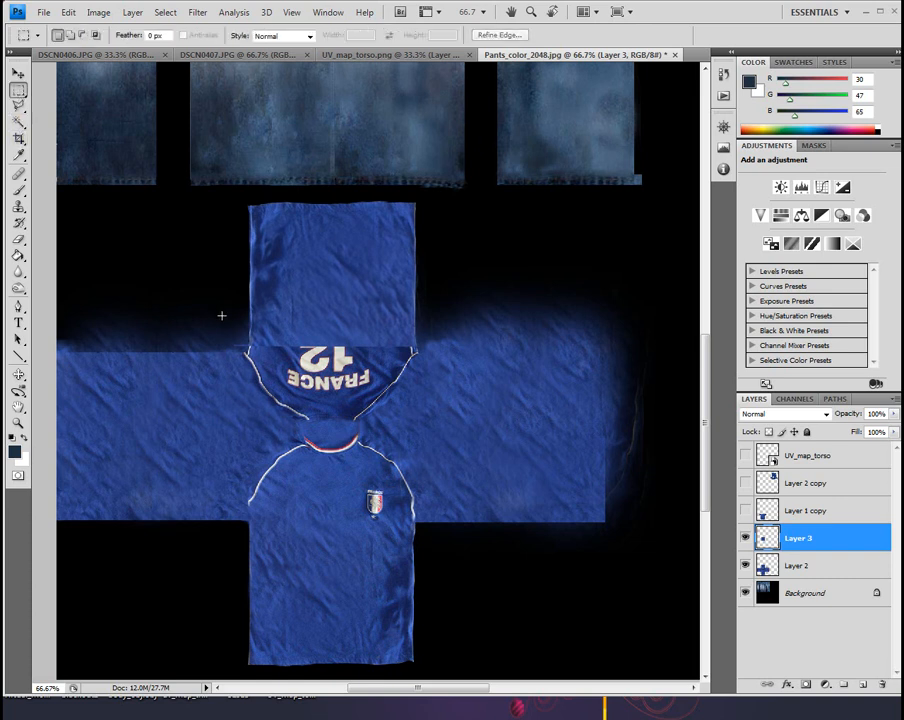
Step: Select a strip across the neck seam, move it, then drop the selection
{"action": "left_click_drag", "start_coordinate": [222, 316], "coordinate": [436, 358]}
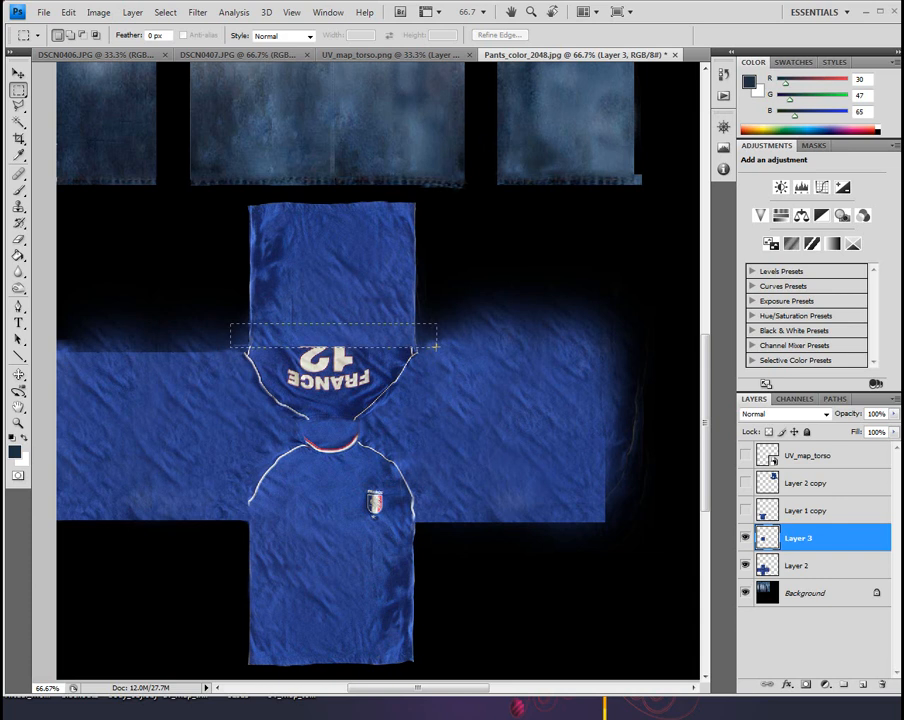
{"action": "left_click", "coordinate": [16, 76]}
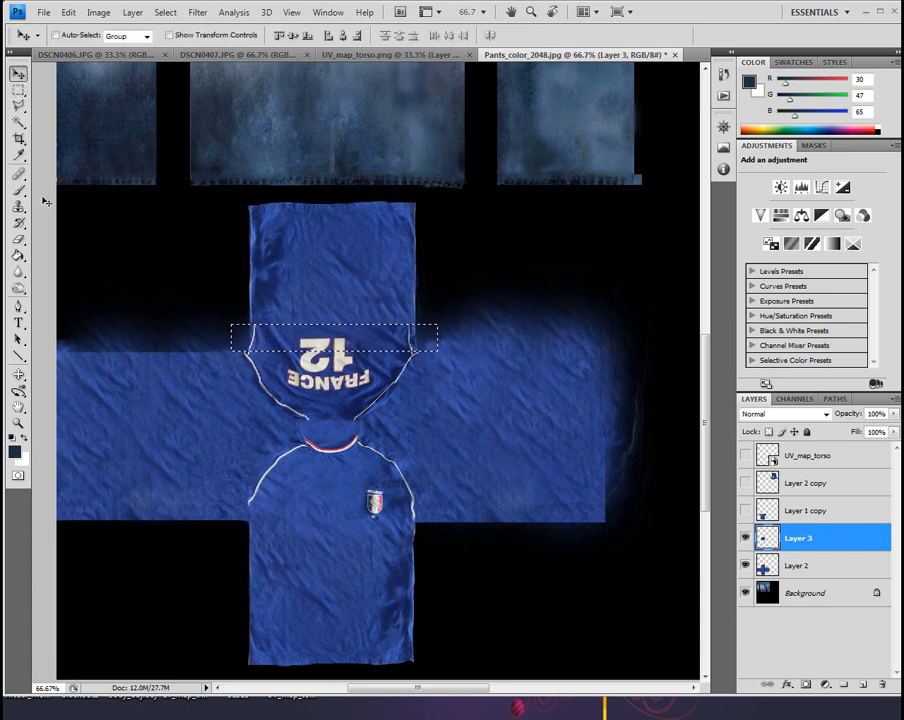
{"action": "left_click", "coordinate": [164, 12]}
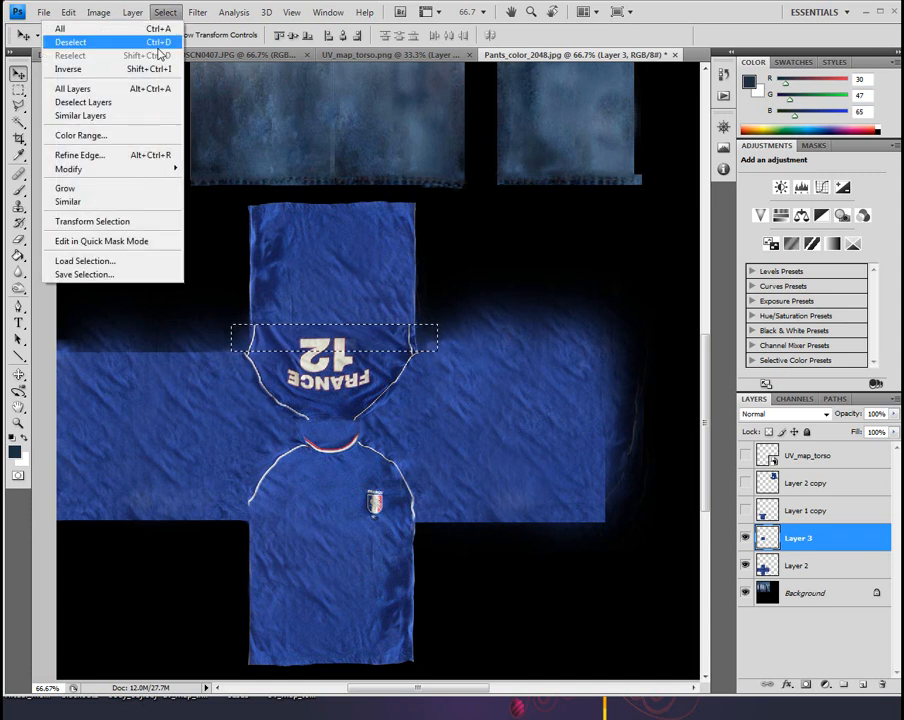
{"action": "left_click", "coordinate": [70, 42]}
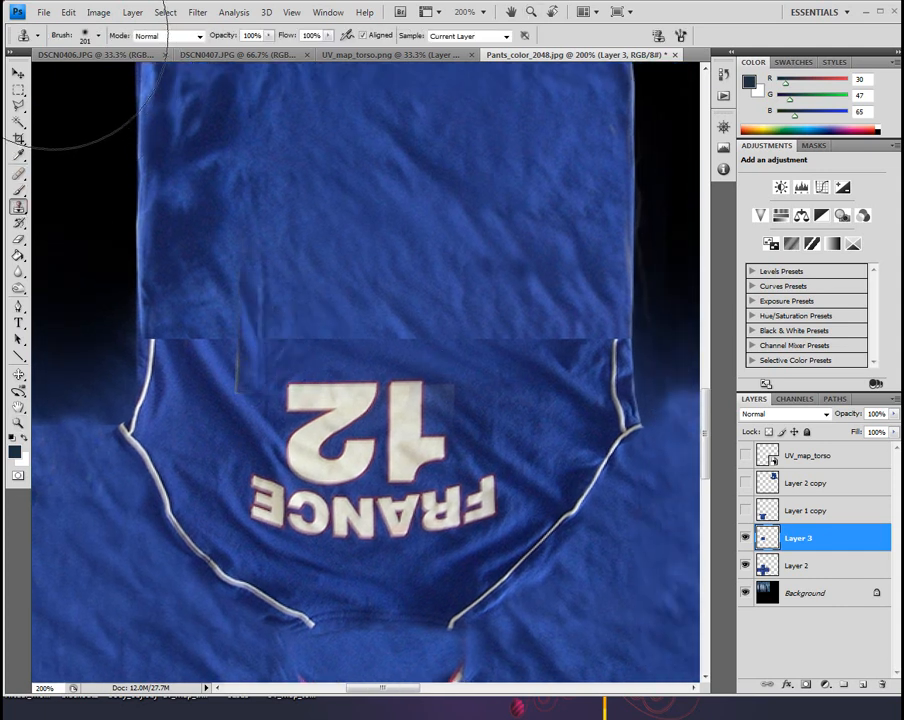
Step: Clone texture over the seam with a soft brush, dismissing the program error
{"action": "left_click", "coordinate": [96, 36]}
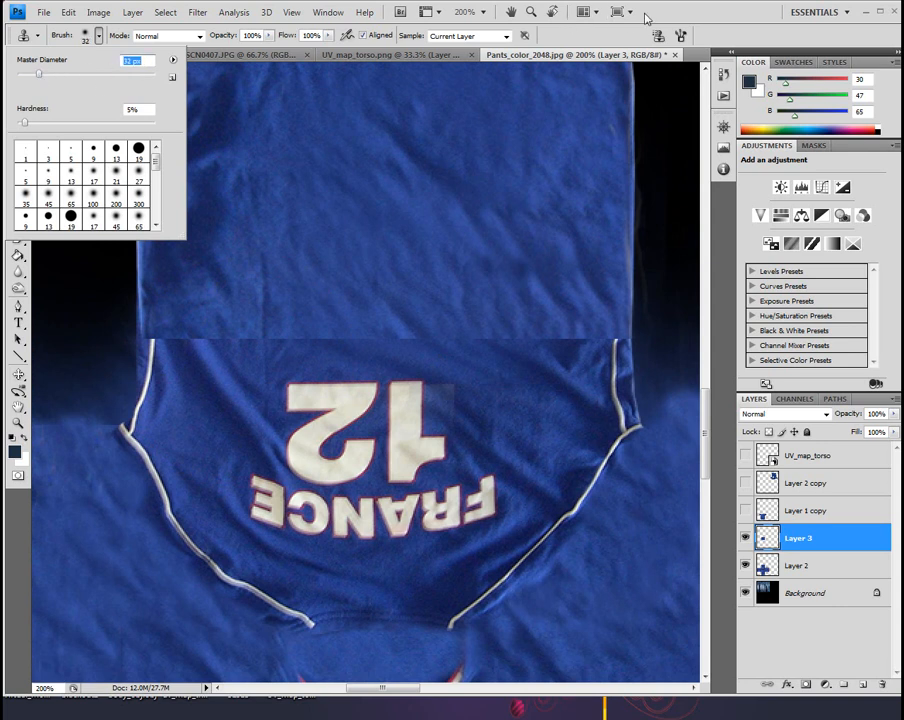
{"action": "left_click", "coordinate": [196, 336]}
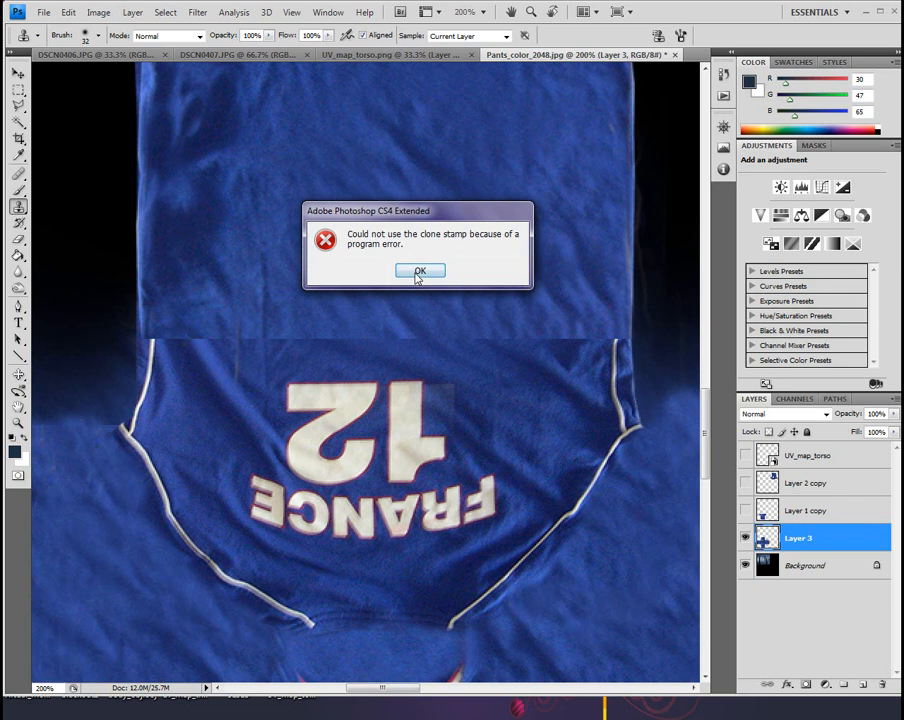
{"action": "left_click", "coordinate": [420, 272]}
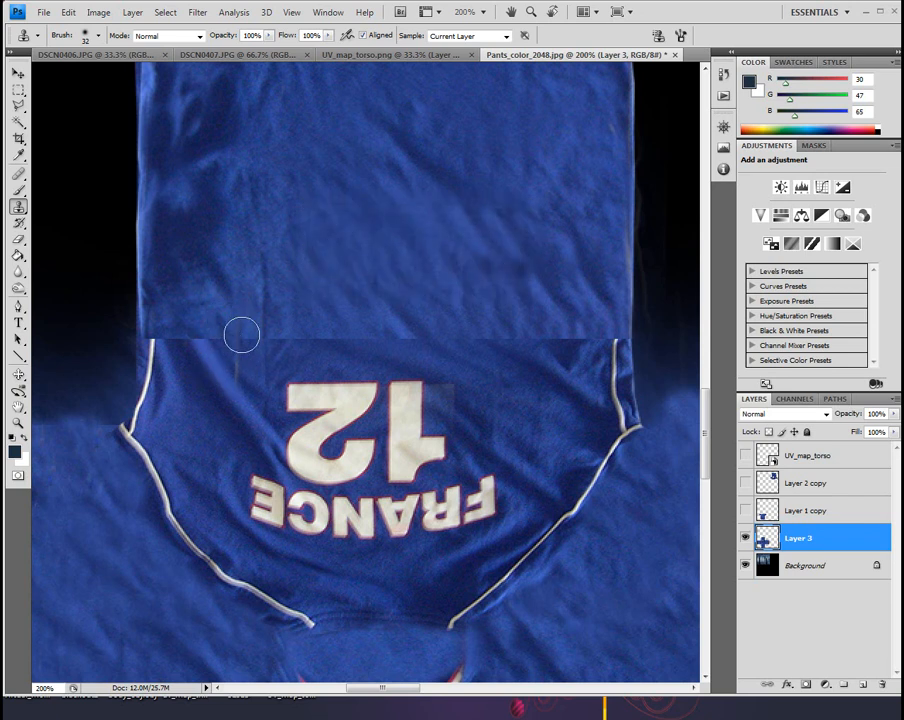
{"action": "mouse_move", "coordinate": [242, 318]}
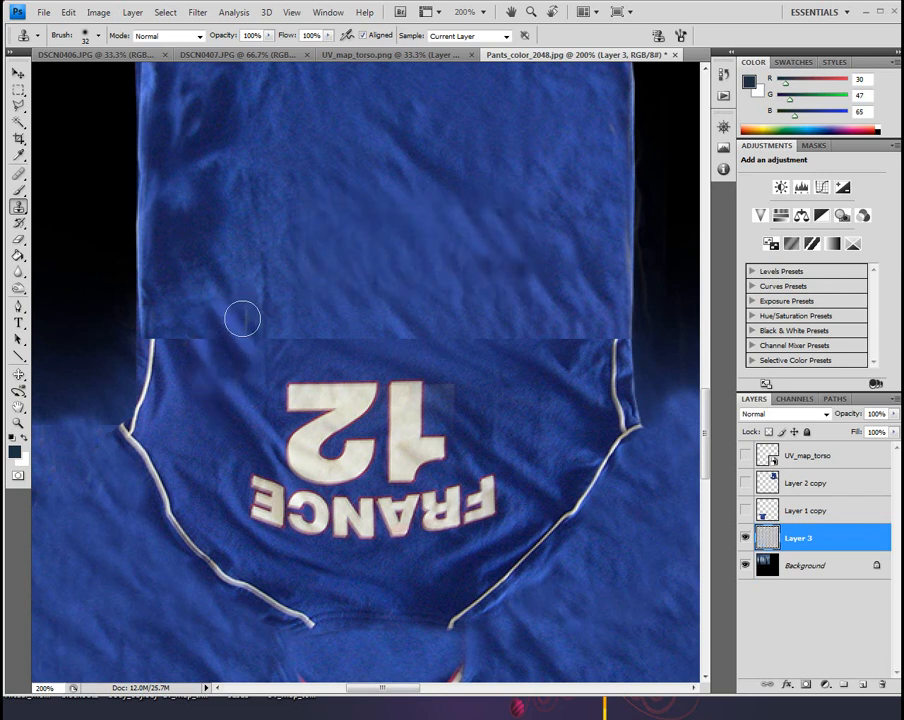
{"action": "mouse_move", "coordinate": [578, 352]}
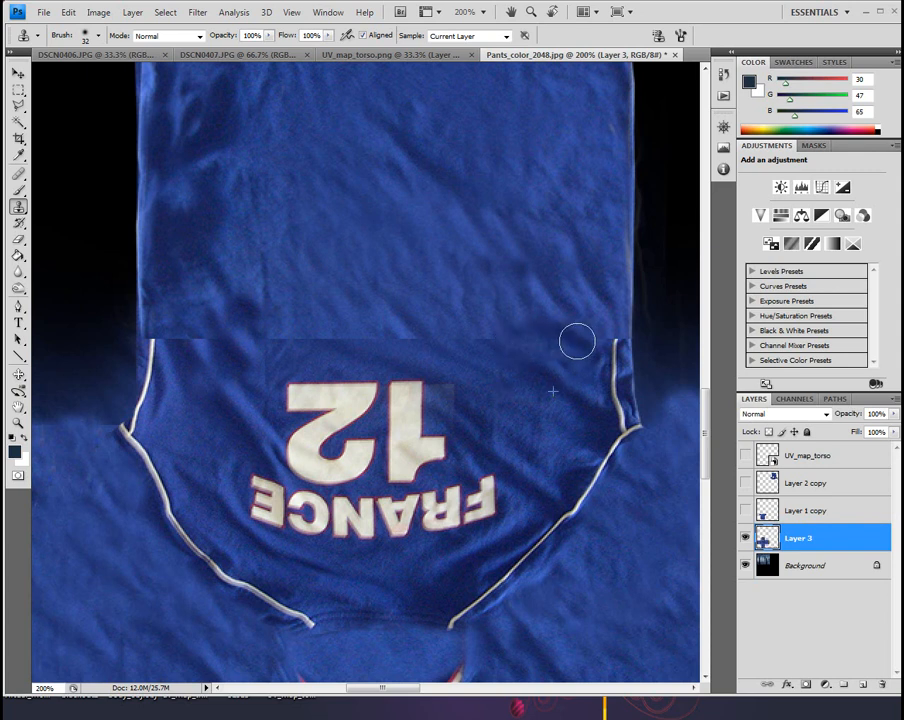
{"action": "mouse_move", "coordinate": [604, 348]}
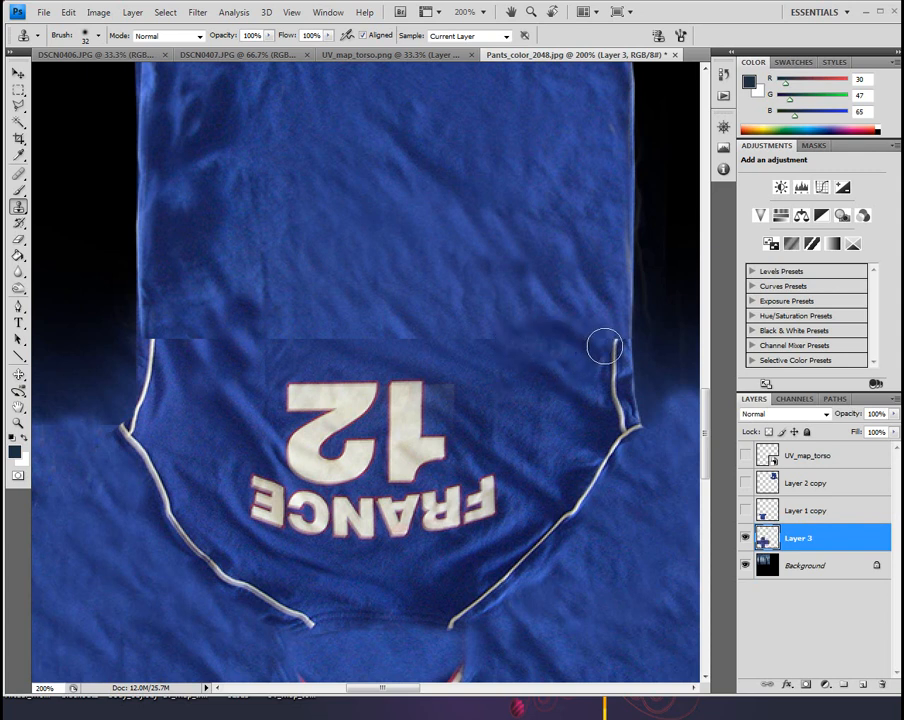
{"action": "mouse_move", "coordinate": [600, 412]}
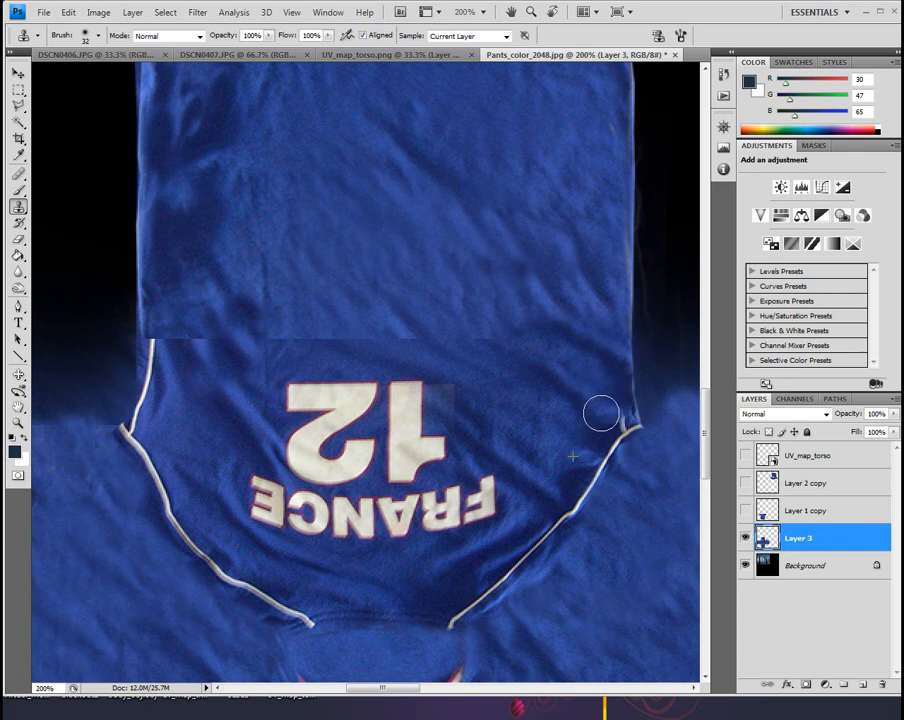
{"action": "mouse_move", "coordinate": [612, 414]}
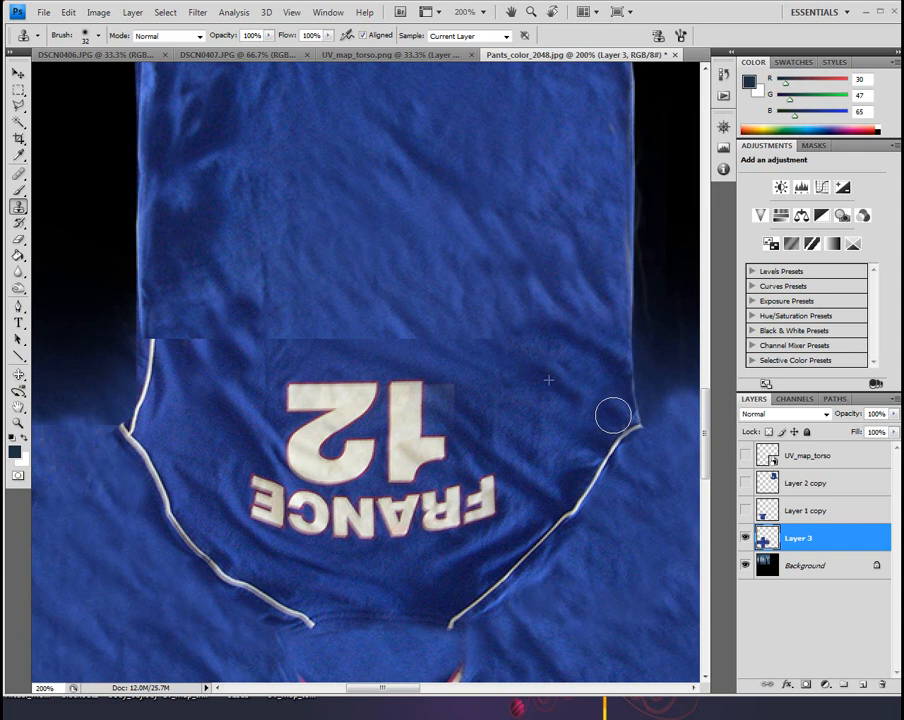
{"action": "mouse_move", "coordinate": [652, 420]}
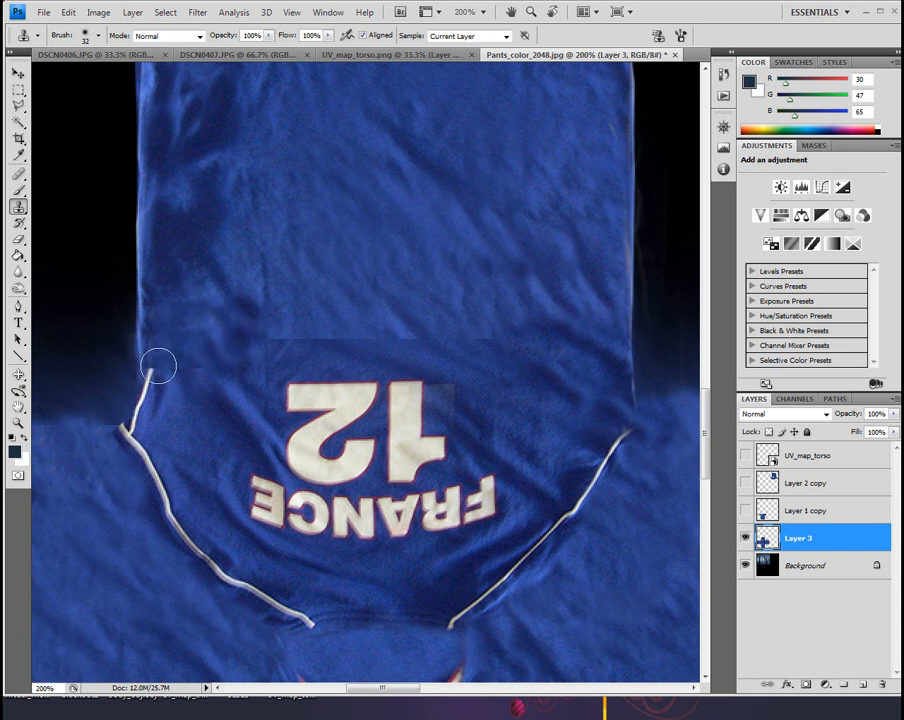
{"action": "mouse_move", "coordinate": [148, 358]}
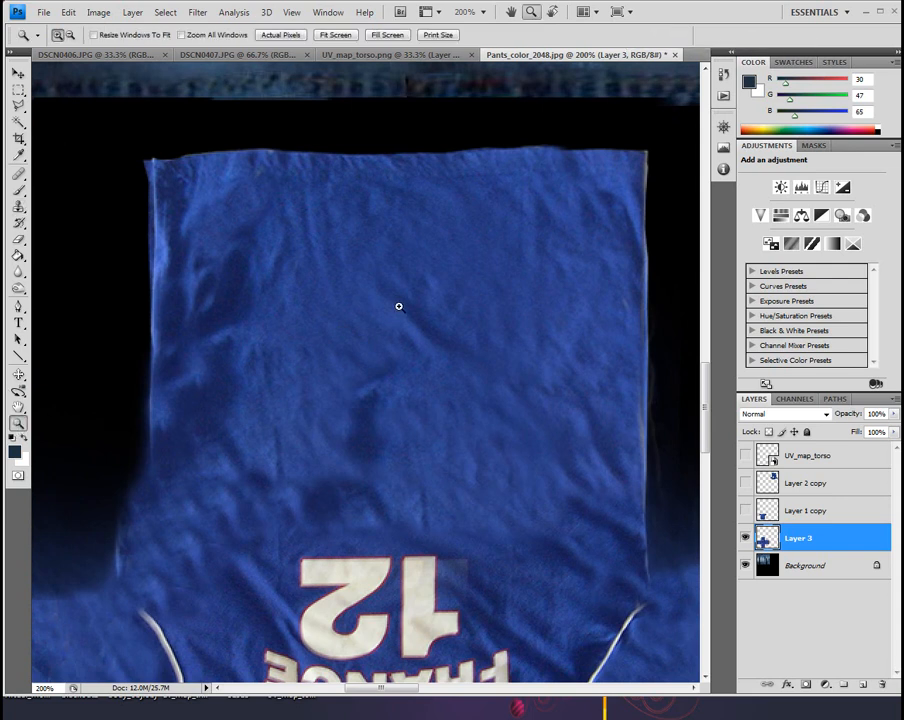
Step: Heal the patchy areas around the number 12 with the Healing Brush set to Sampled source
{"action": "scroll", "scroll_direction": "down", "scroll_amount": 3}
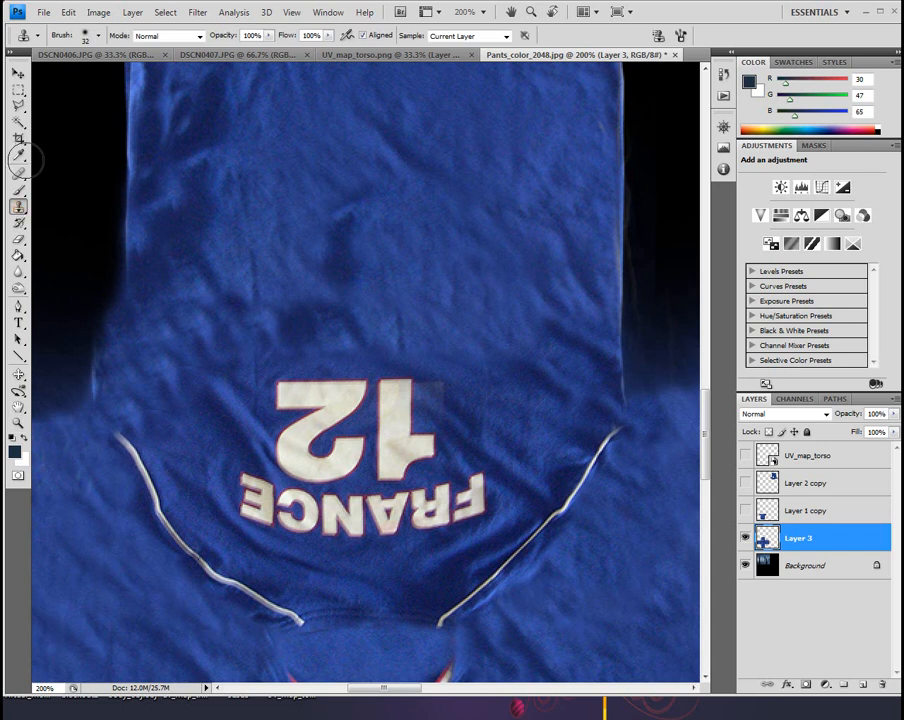
{"action": "left_click", "coordinate": [18, 174]}
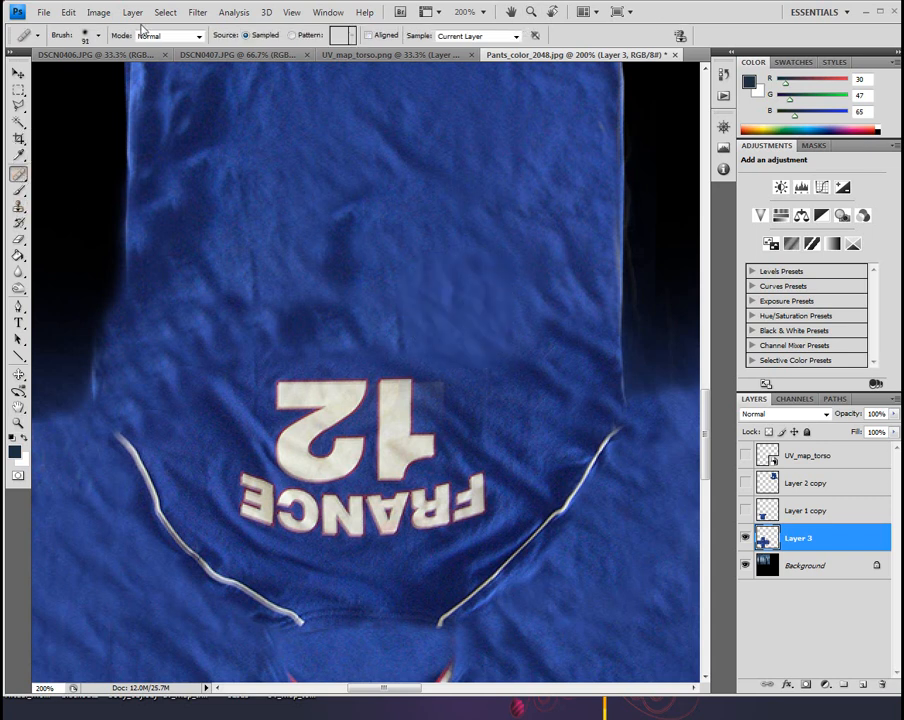
{"action": "left_click", "coordinate": [98, 36]}
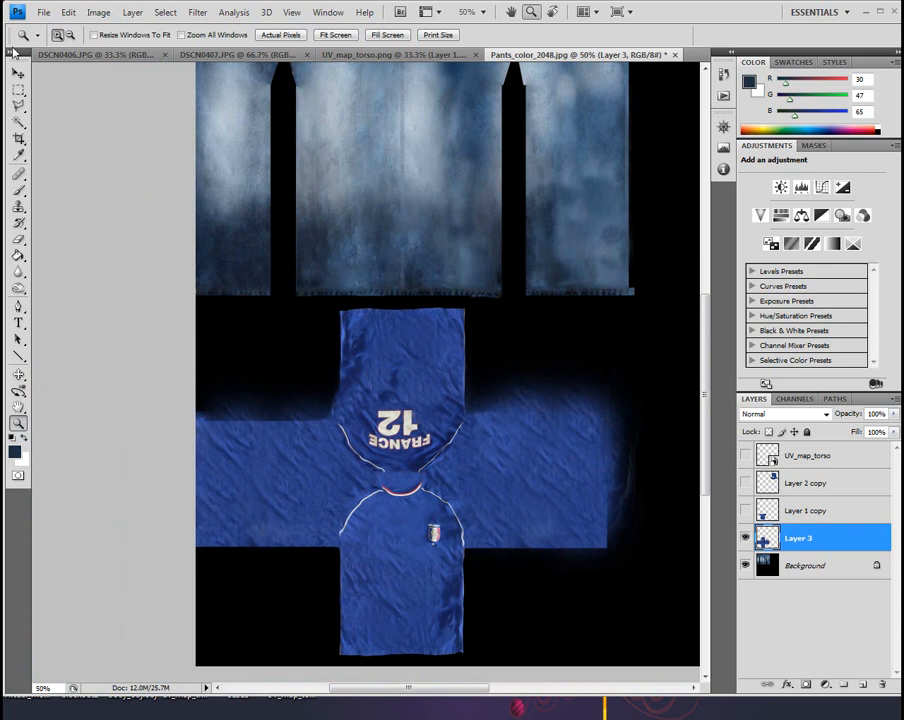
Step: Save the texture map as a Photoshop PSD file
{"action": "left_click", "coordinate": [44, 12]}
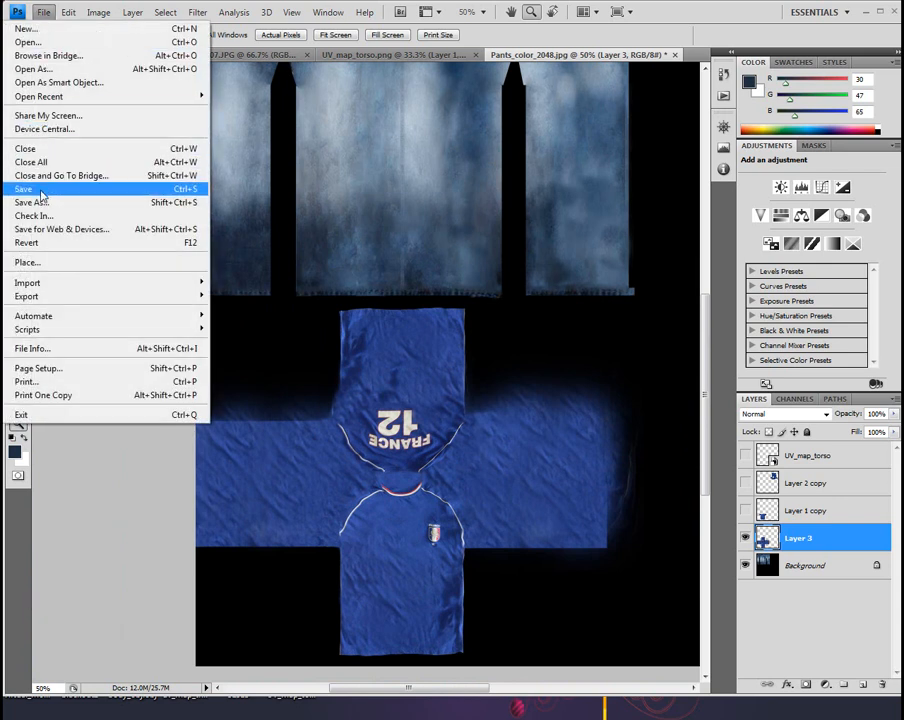
{"action": "left_click", "coordinate": [30, 202]}
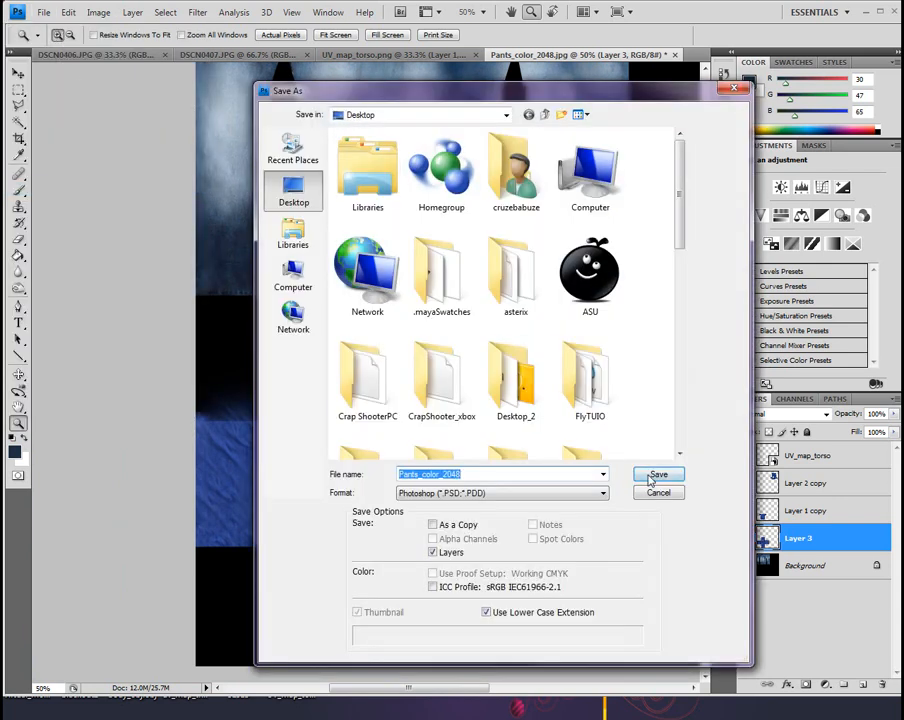
{"action": "left_click", "coordinate": [656, 474]}
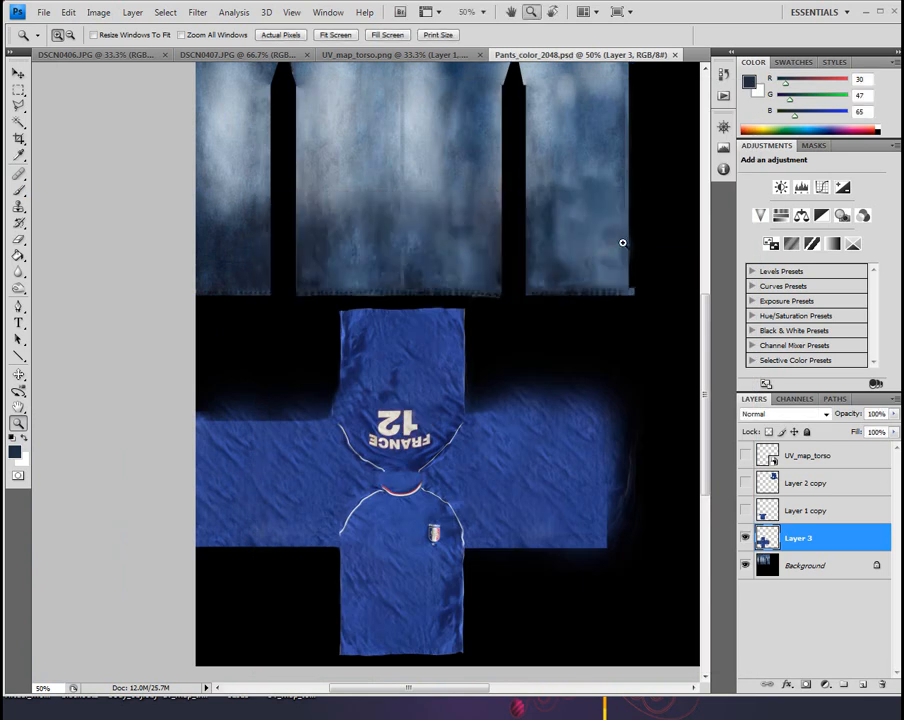
Step: Export the texture map as a JPEG via Save for Web & Devices
{"action": "left_click", "coordinate": [44, 12]}
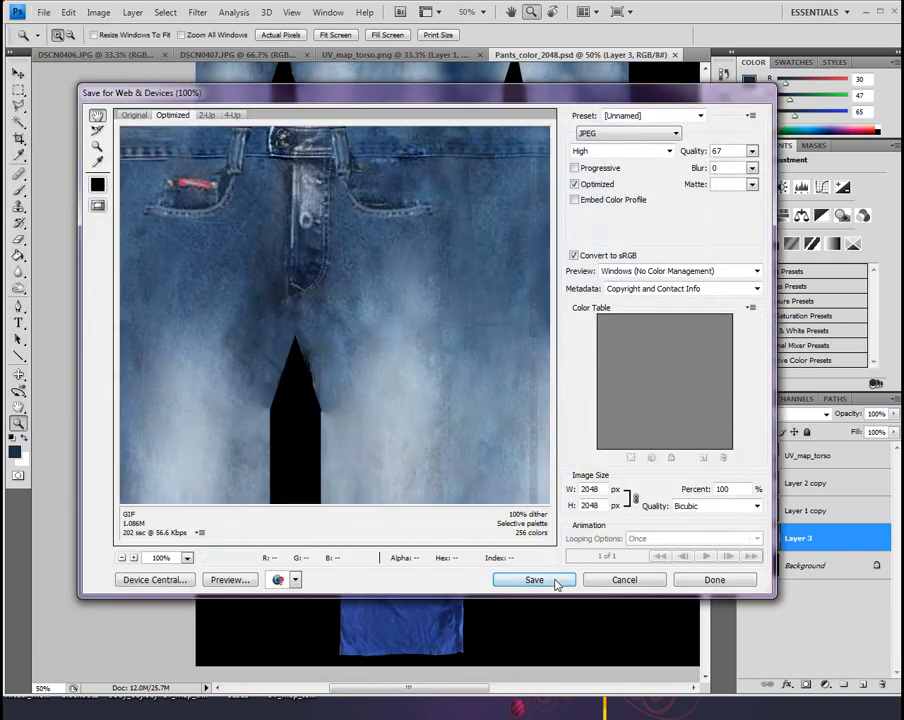
{"action": "left_click", "coordinate": [534, 580]}
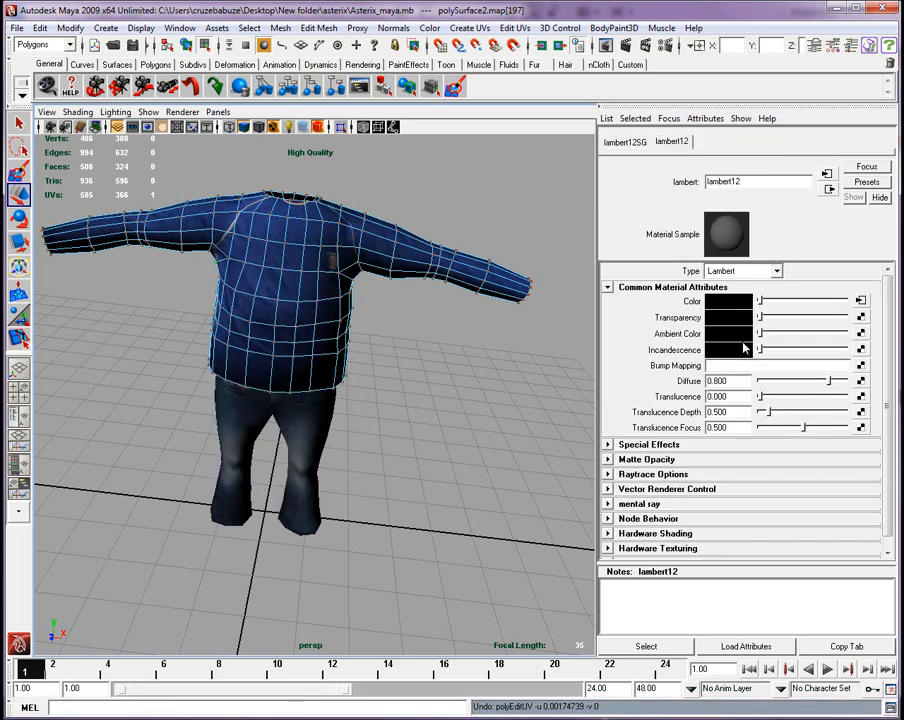
Step: Deselect the model, turn off the wireframe overlay, and orbit the camera around the textured character
{"action": "left_click", "coordinate": [860, 300]}
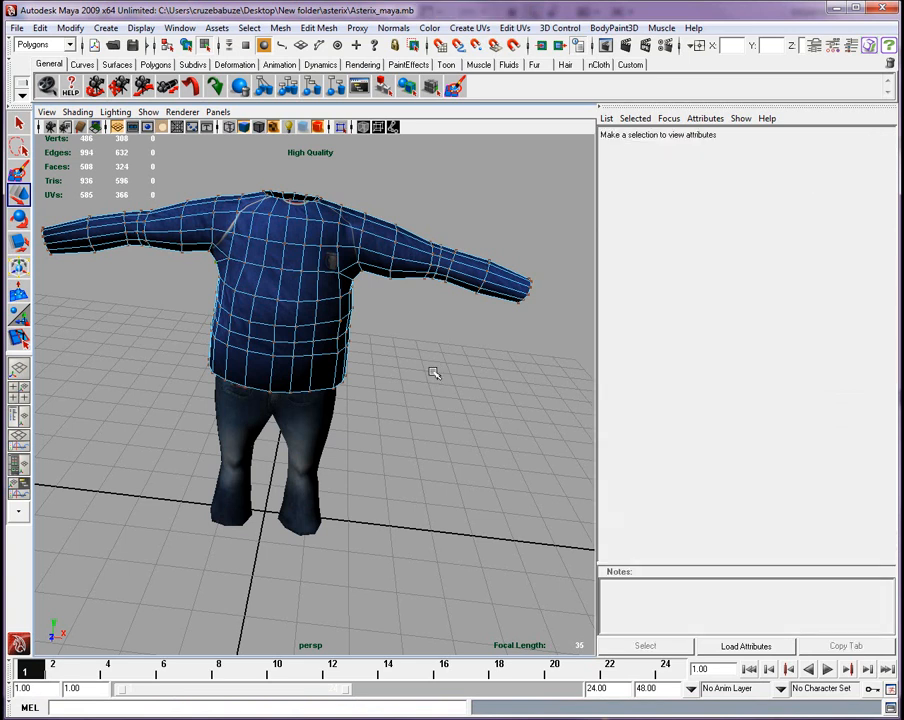
{"action": "right_click", "coordinate": [284, 336]}
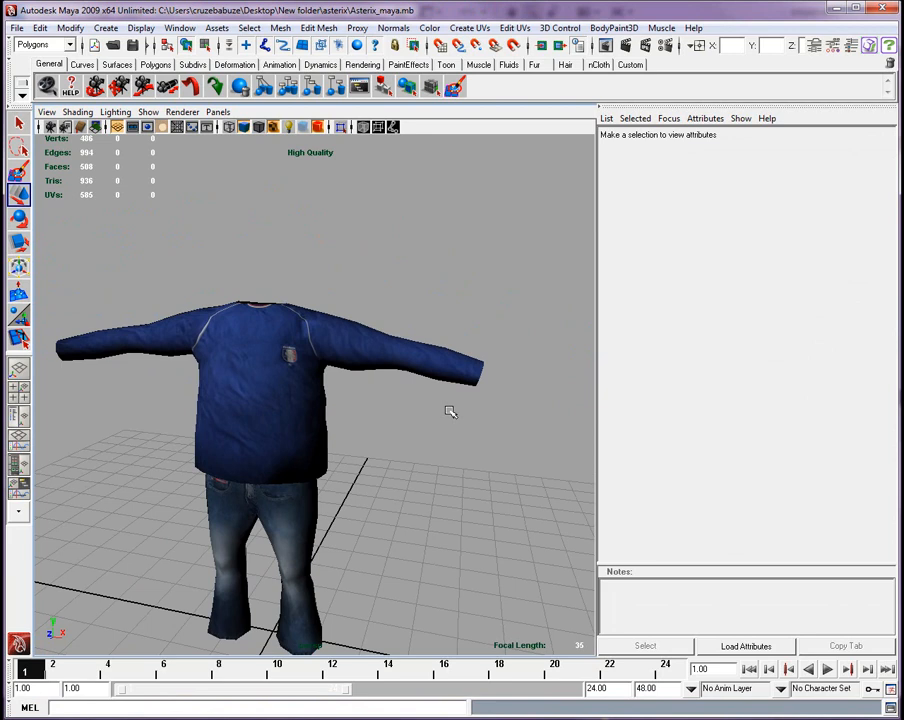
{"action": "left_click_drag", "start_coordinate": [450, 412], "coordinate": [322, 488]}
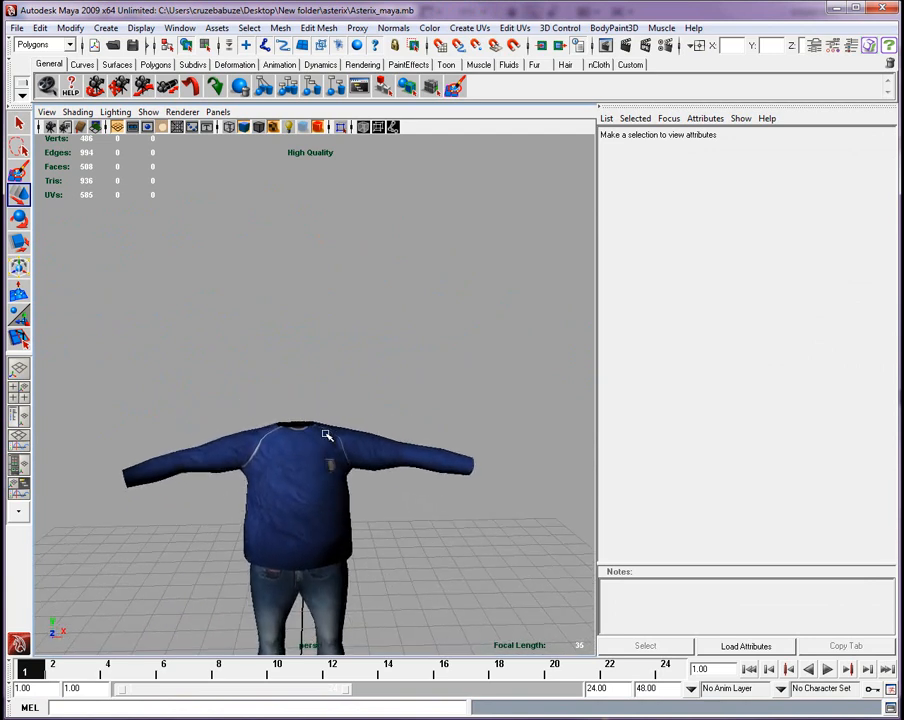
{"action": "left_click_drag", "start_coordinate": [328, 434], "coordinate": [340, 496]}
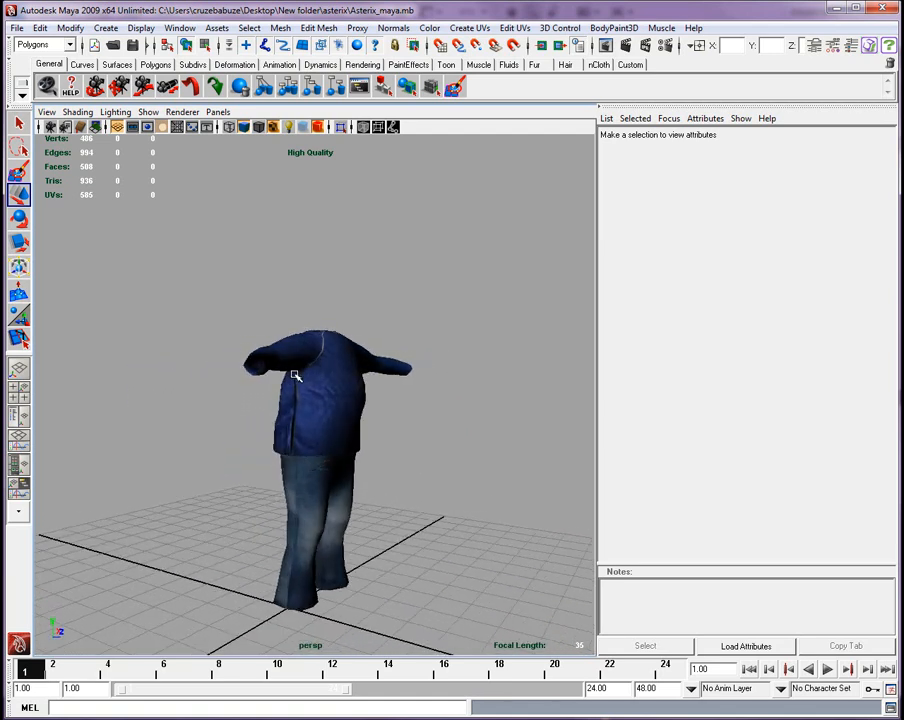
{"action": "left_click_drag", "start_coordinate": [296, 376], "coordinate": [344, 378]}
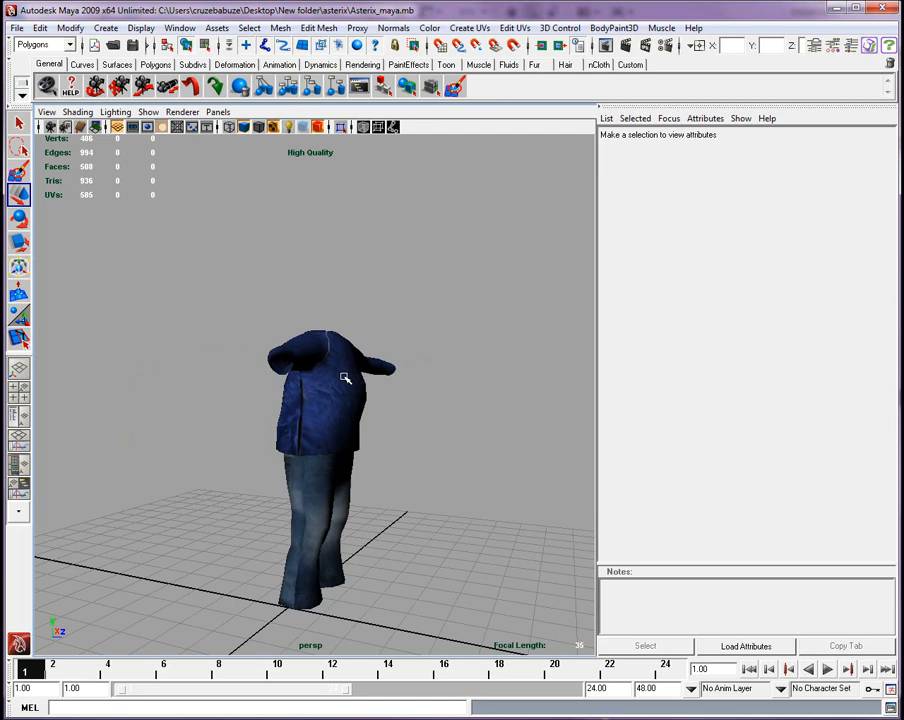
{"action": "left_click_drag", "start_coordinate": [344, 378], "coordinate": [384, 384]}
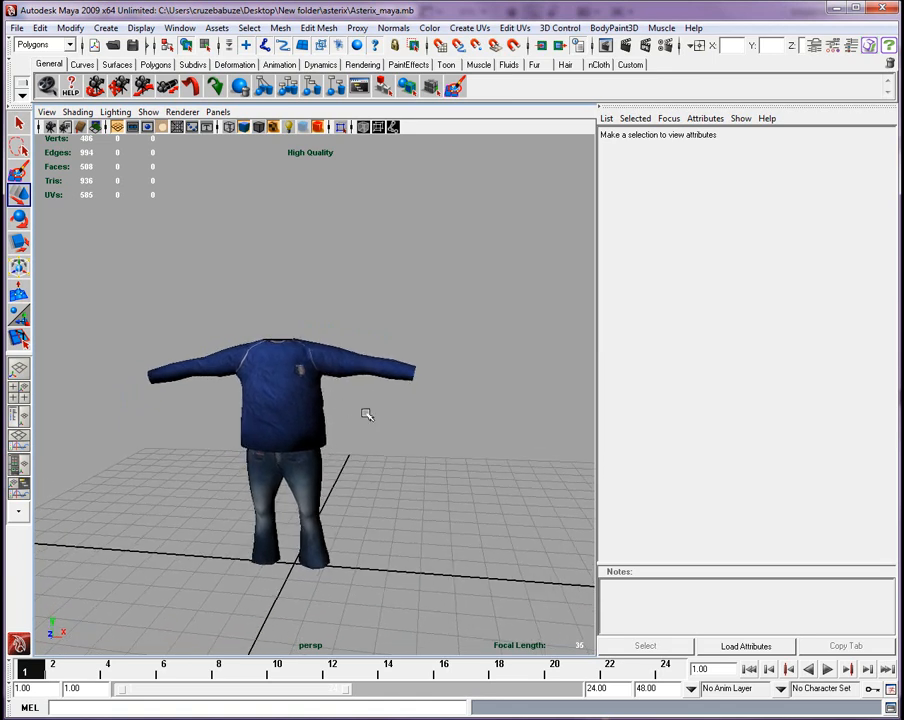
{"action": "mouse_move", "coordinate": [488, 562]}
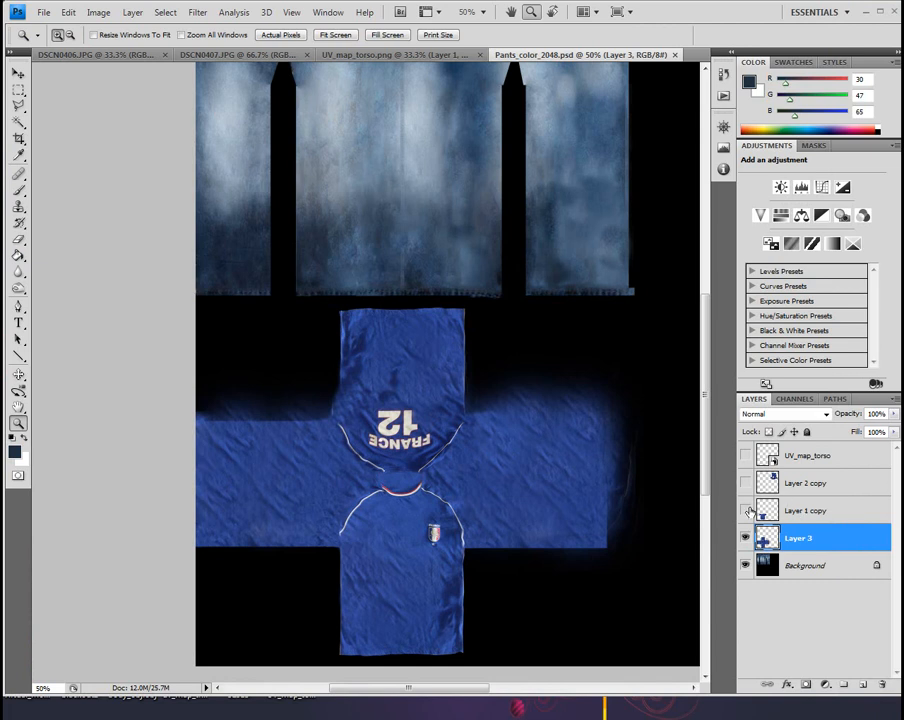
Step: Make Layer 3 copy active and move the jersey front and FRANCE 12 back pieces onto the upper torso areas
{"action": "left_click", "coordinate": [744, 510]}
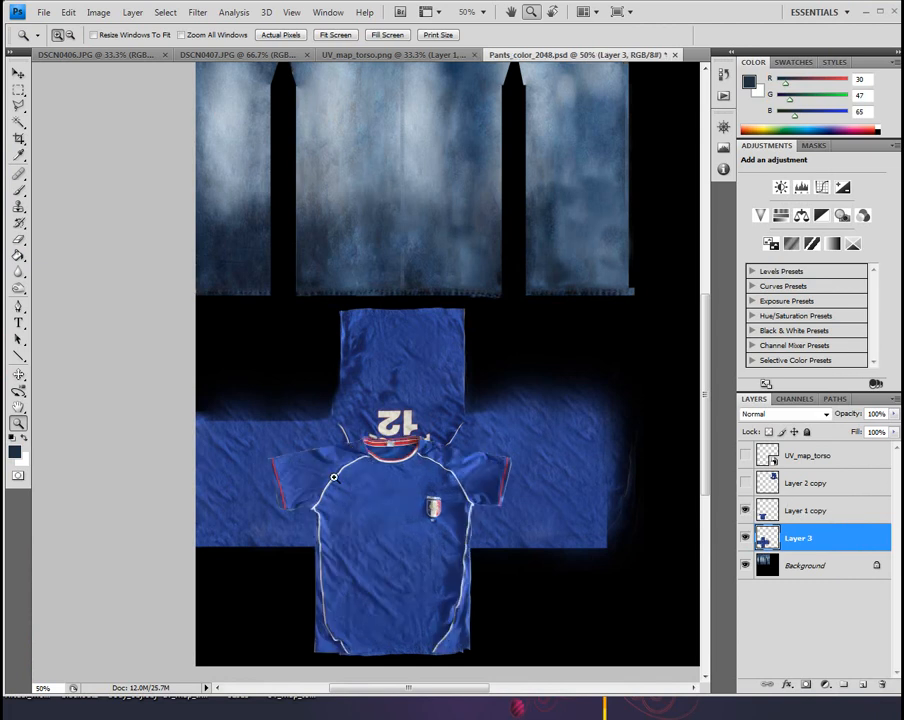
{"action": "left_click", "coordinate": [18, 74]}
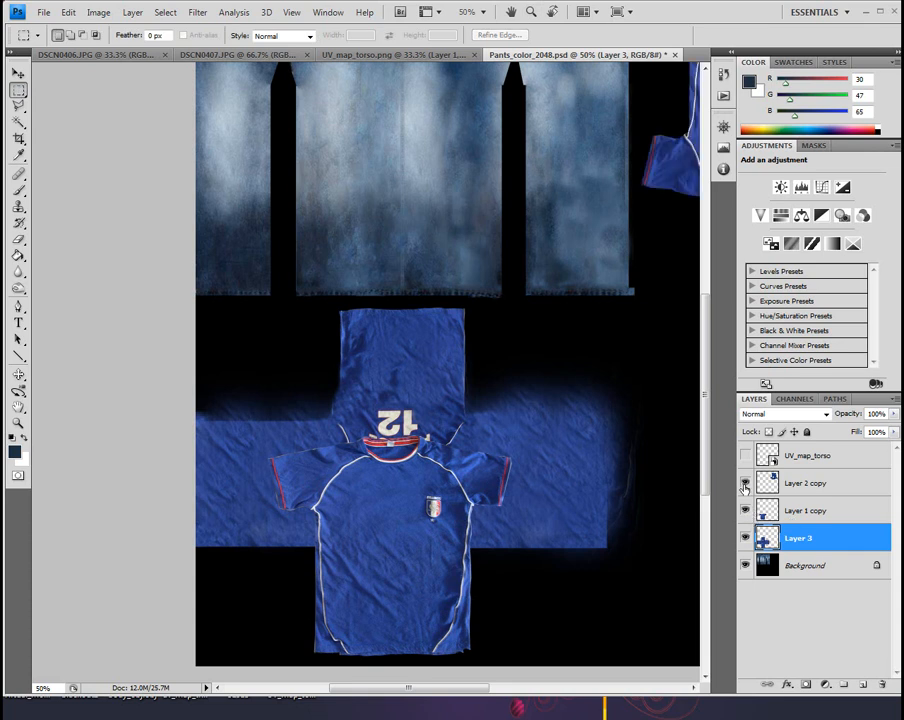
{"action": "left_click", "coordinate": [808, 510]}
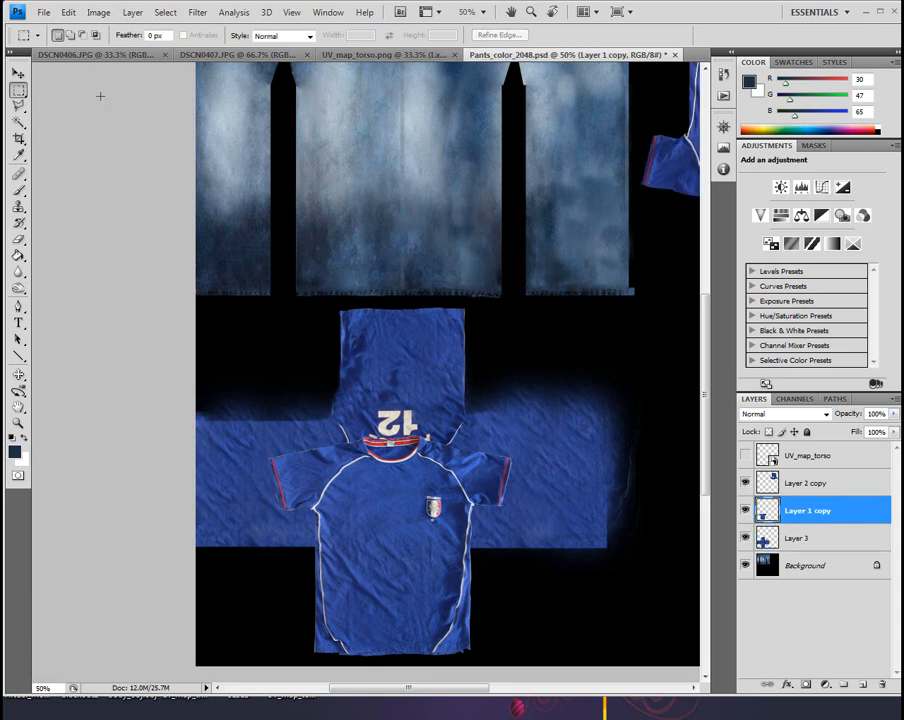
{"action": "left_click", "coordinate": [18, 72]}
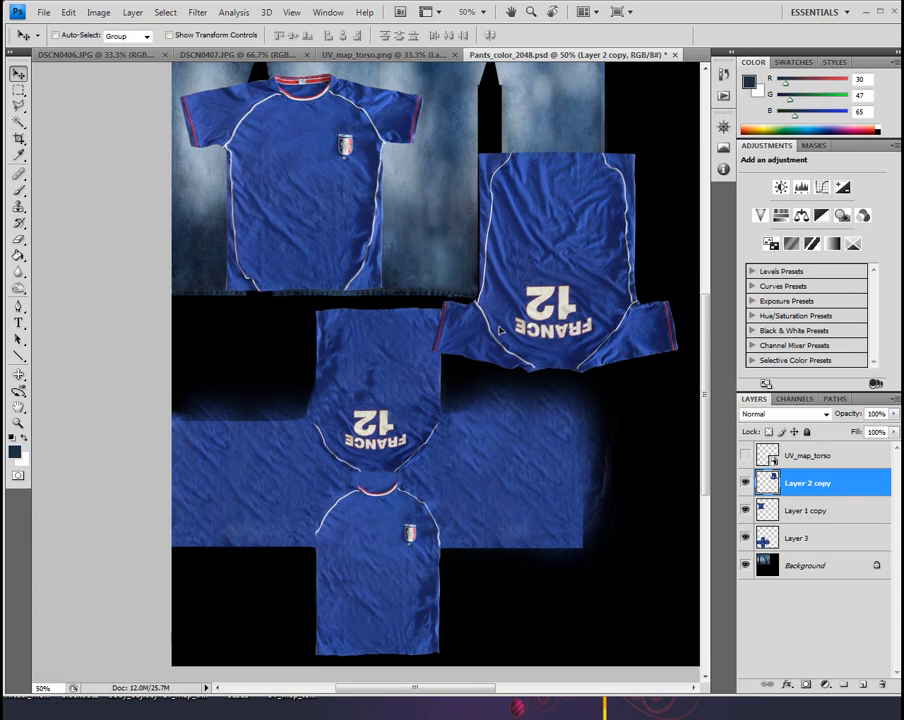
{"action": "mouse_move", "coordinate": [490, 236]}
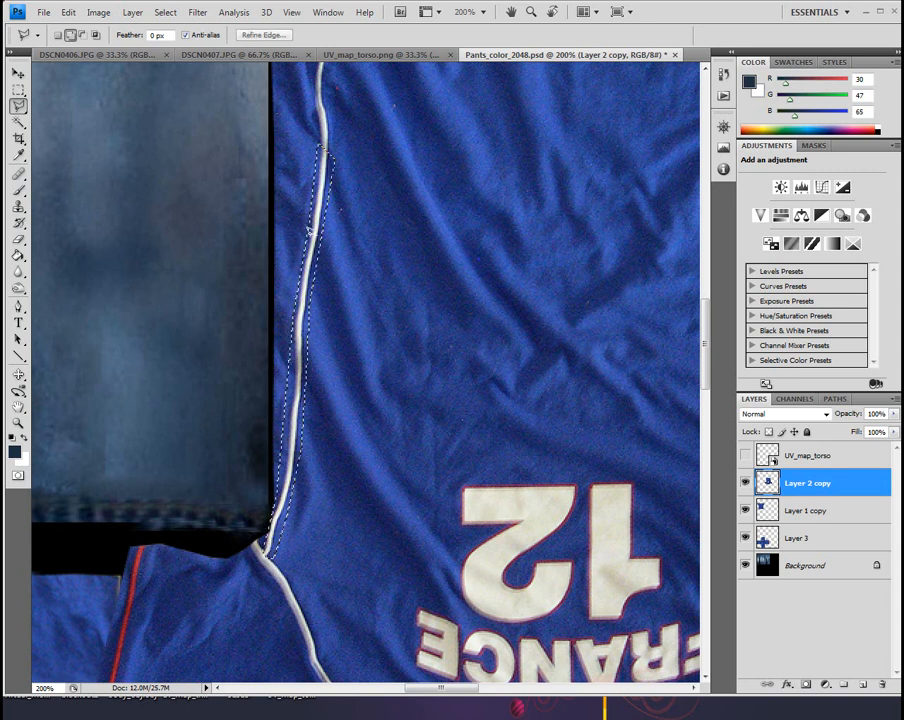
Step: Zoom in on the seam edge of the new jersey back piece on Layer 4
{"action": "left_click", "coordinate": [16, 74]}
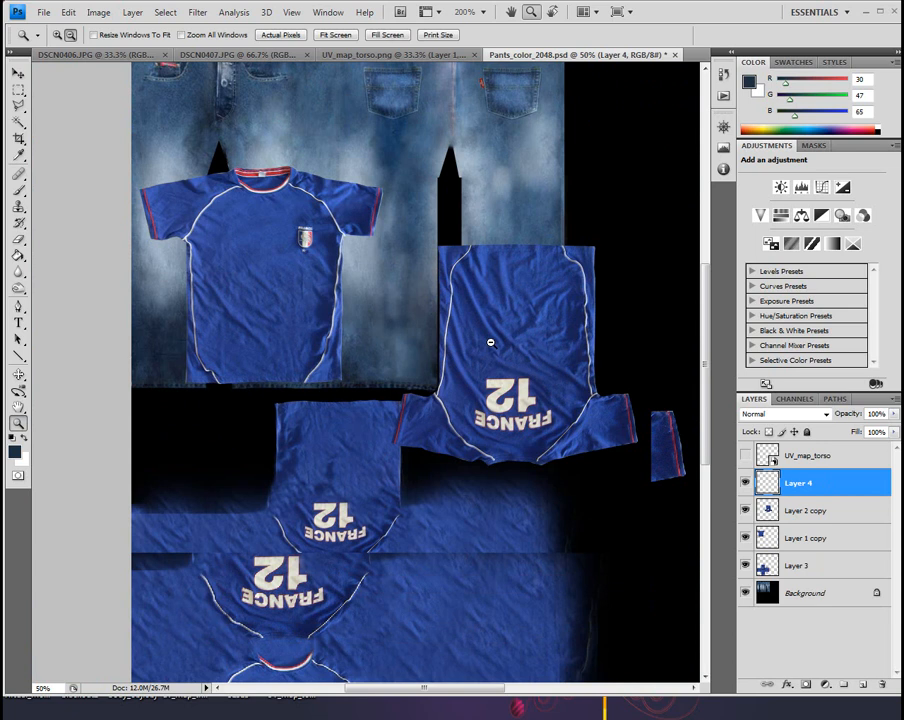
{"action": "left_click", "coordinate": [18, 74]}
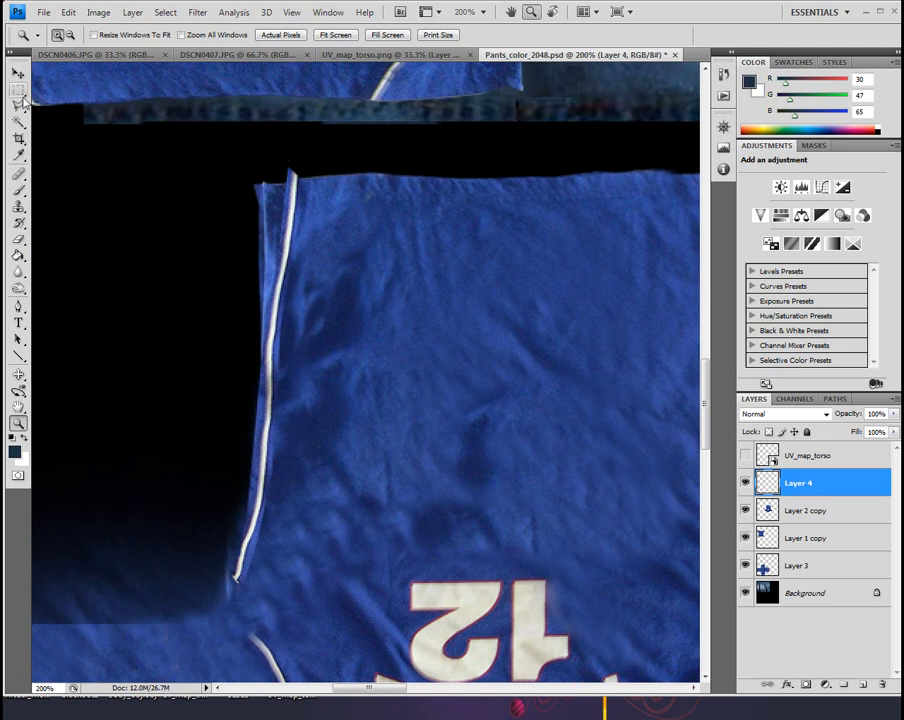
Step: Place the white piping image and transform it to line up along the back piece's left seam
{"action": "left_click", "coordinate": [44, 12]}
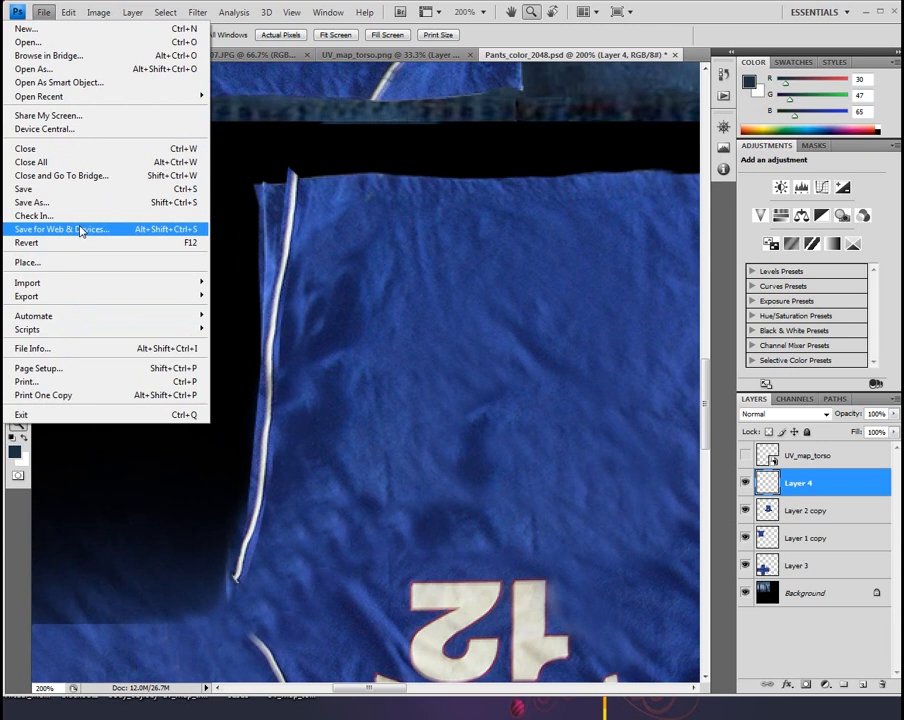
{"action": "mouse_move", "coordinate": [56, 162]}
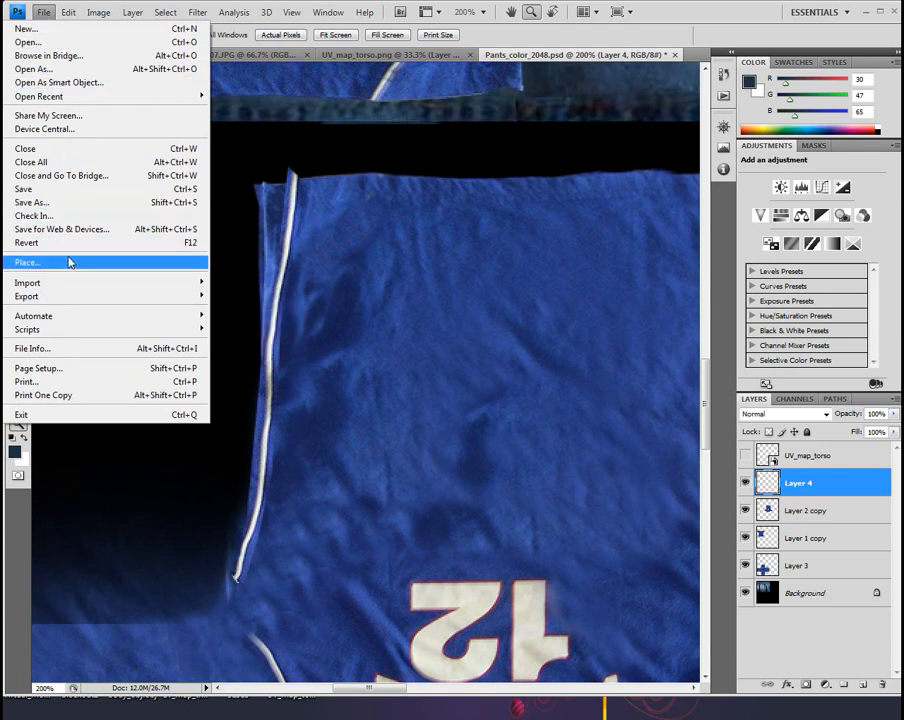
{"action": "left_click", "coordinate": [68, 12]}
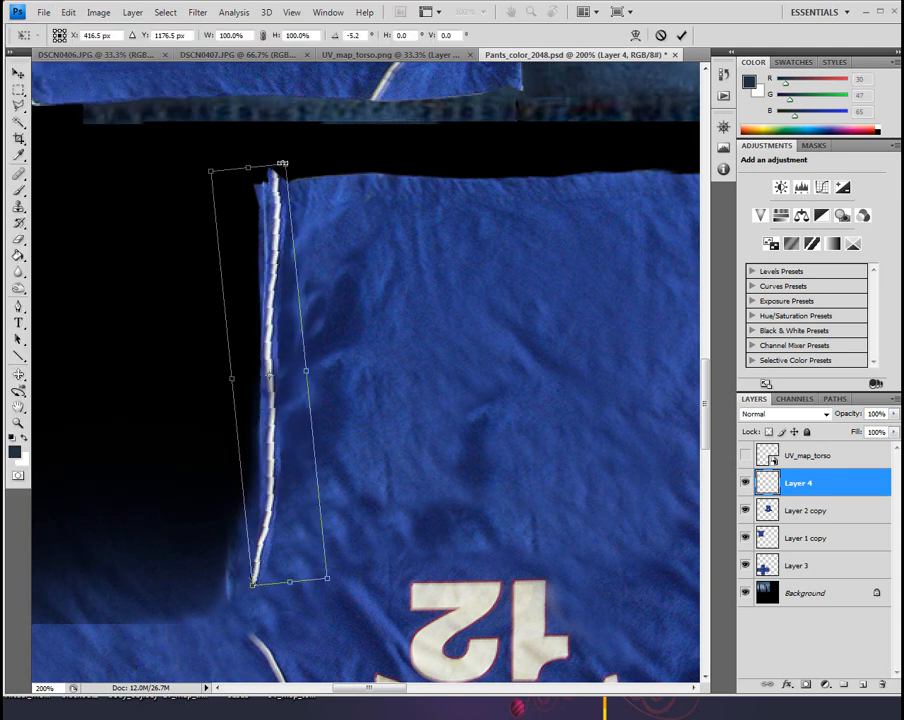
{"action": "left_click_drag", "start_coordinate": [280, 370], "coordinate": [290, 396]}
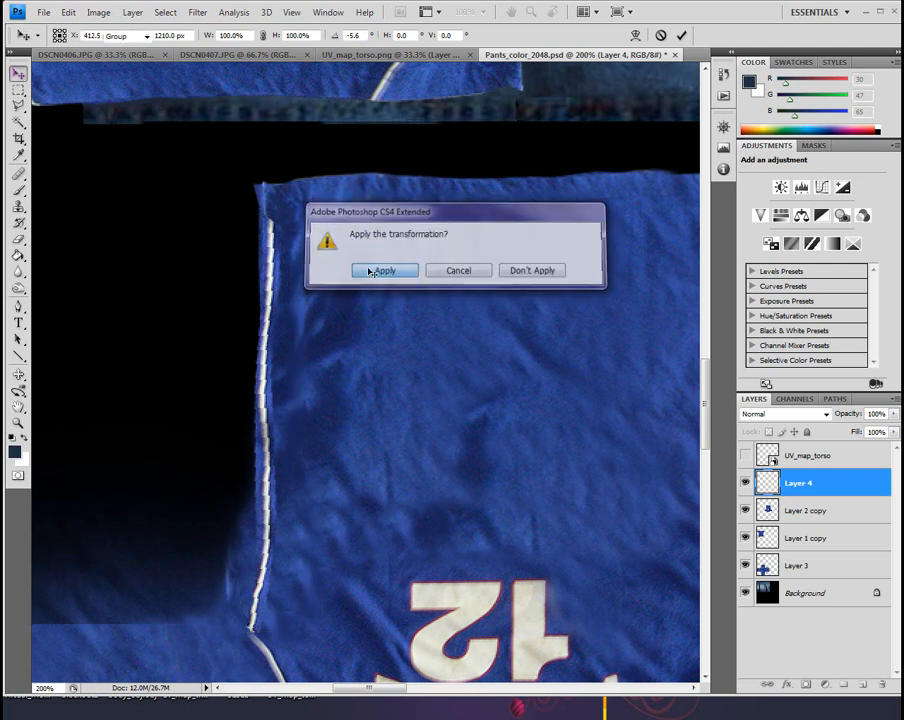
Step: Apply the piping transform and add a new Layer 5 above Layer 4
{"action": "left_click", "coordinate": [384, 270]}
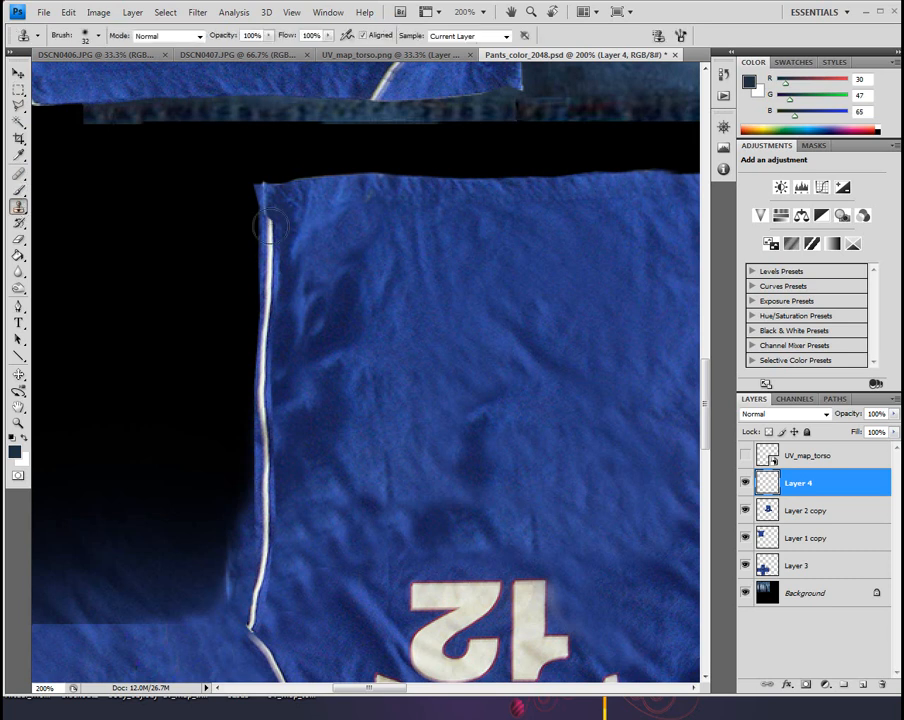
{"action": "mouse_move", "coordinate": [270, 198]}
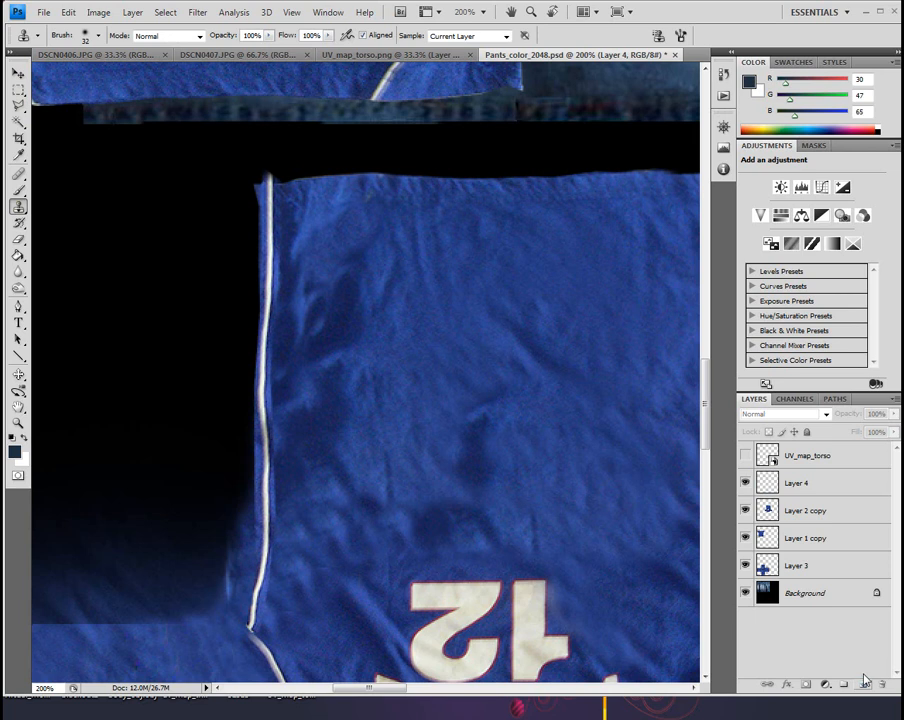
{"action": "left_click", "coordinate": [744, 482]}
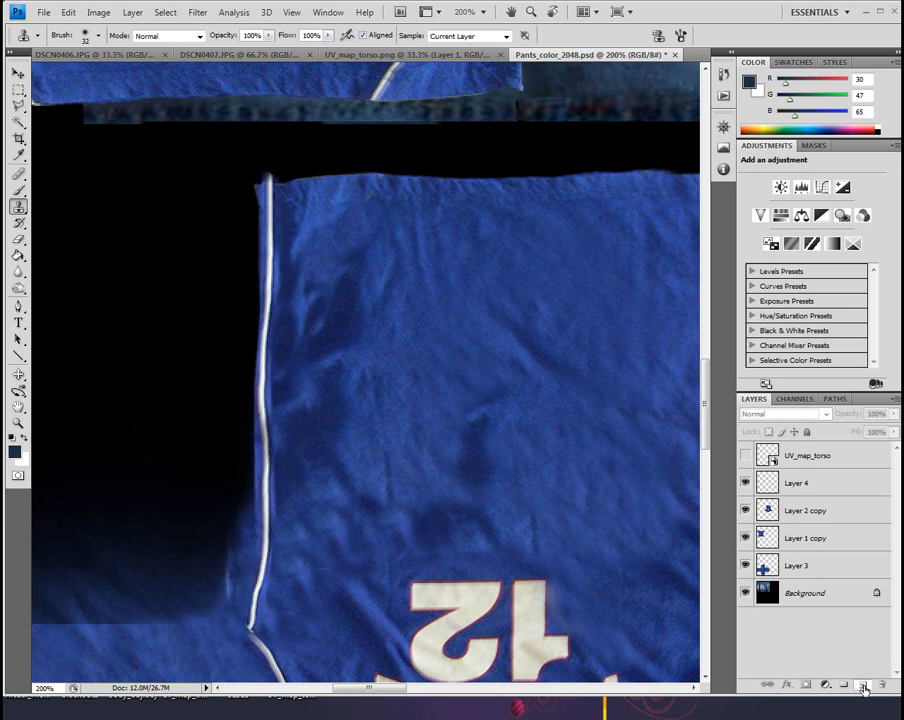
{"action": "left_click", "coordinate": [862, 684]}
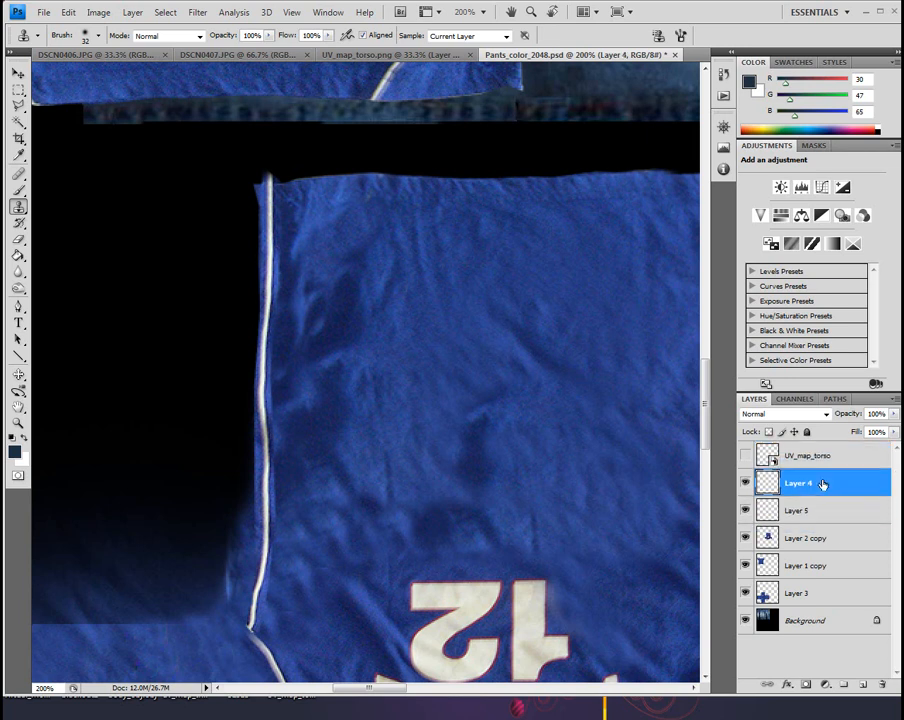
{"action": "left_click_drag", "start_coordinate": [798, 482], "coordinate": [798, 516]}
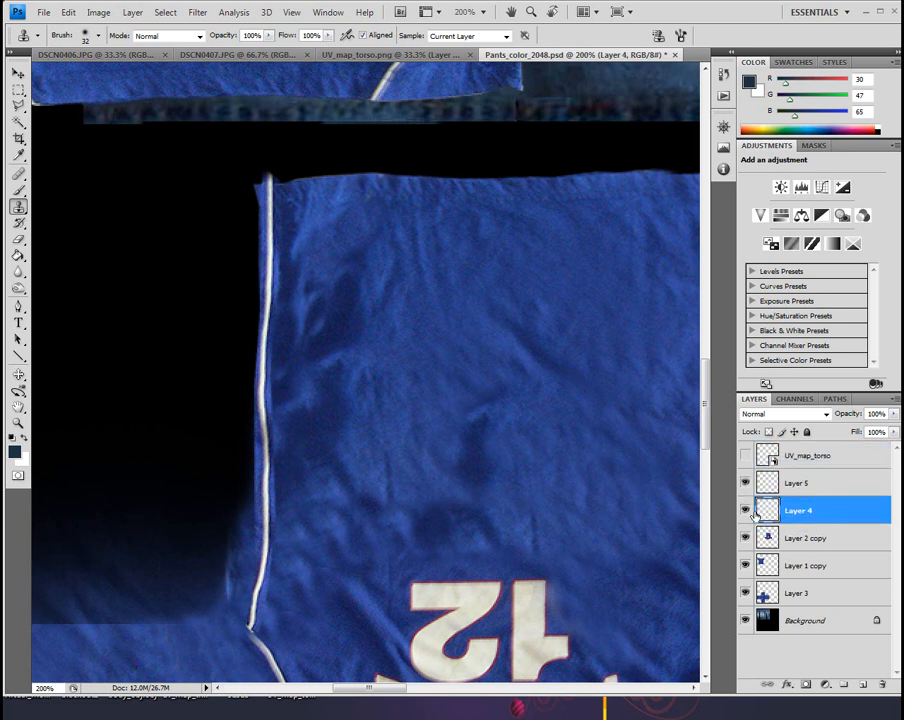
{"action": "left_click", "coordinate": [798, 482]}
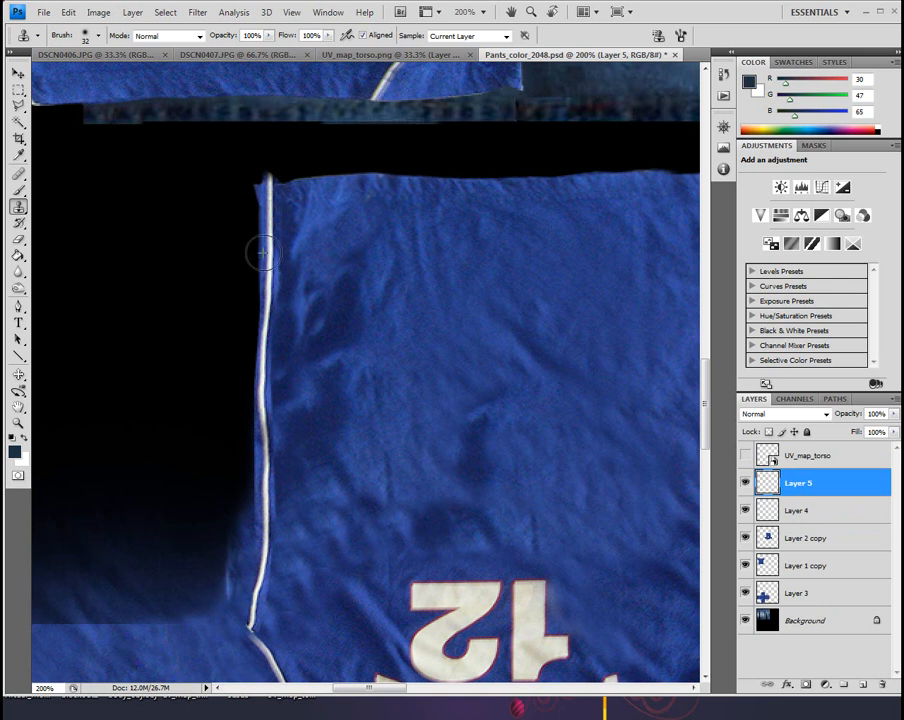
{"action": "mouse_move", "coordinate": [276, 312]}
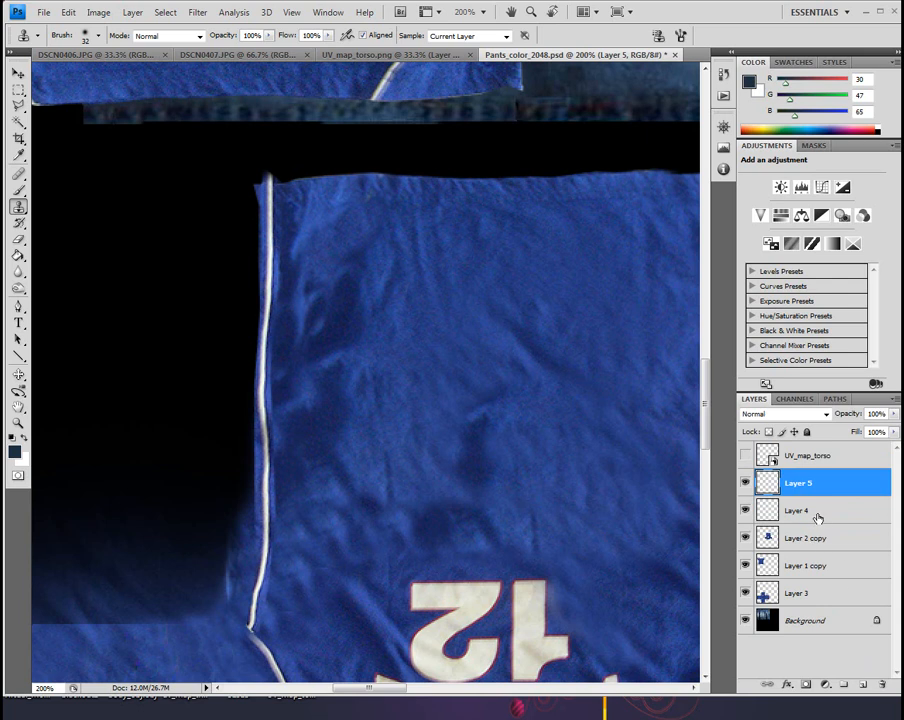
Step: Clone fabric from Layer 4 and below onto Layer 5 to blend the piping seam into the jersey back
{"action": "left_click", "coordinate": [798, 510]}
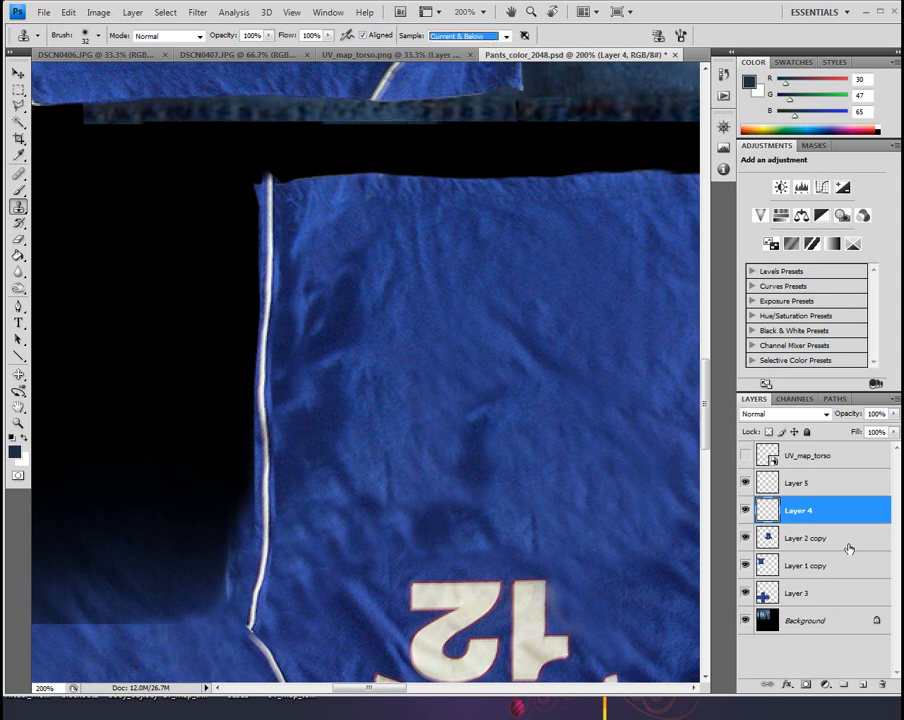
{"action": "left_click", "coordinate": [798, 482]}
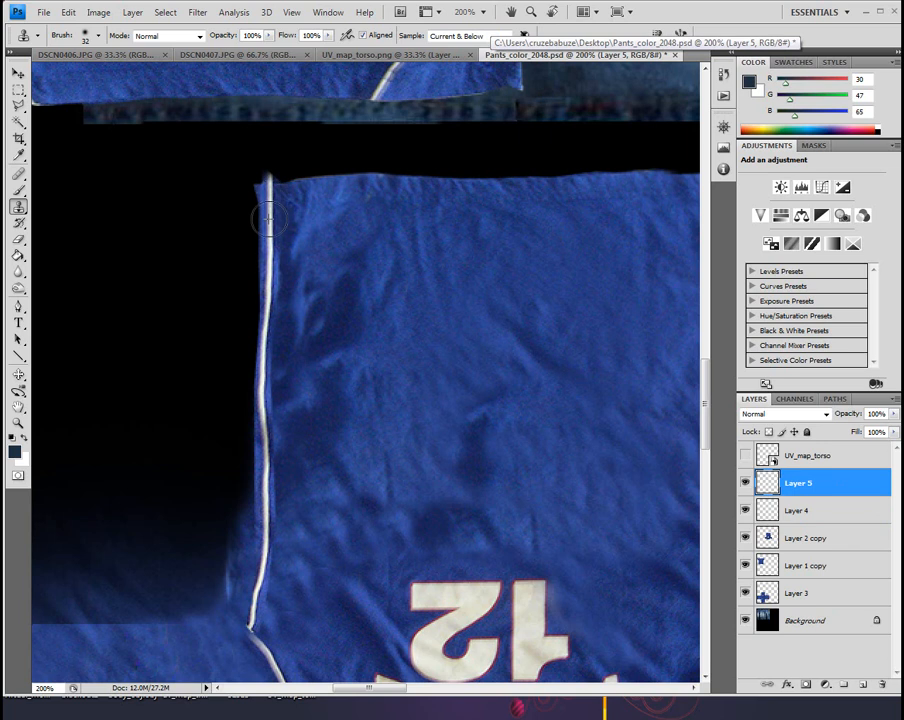
{"action": "mouse_move", "coordinate": [270, 304]}
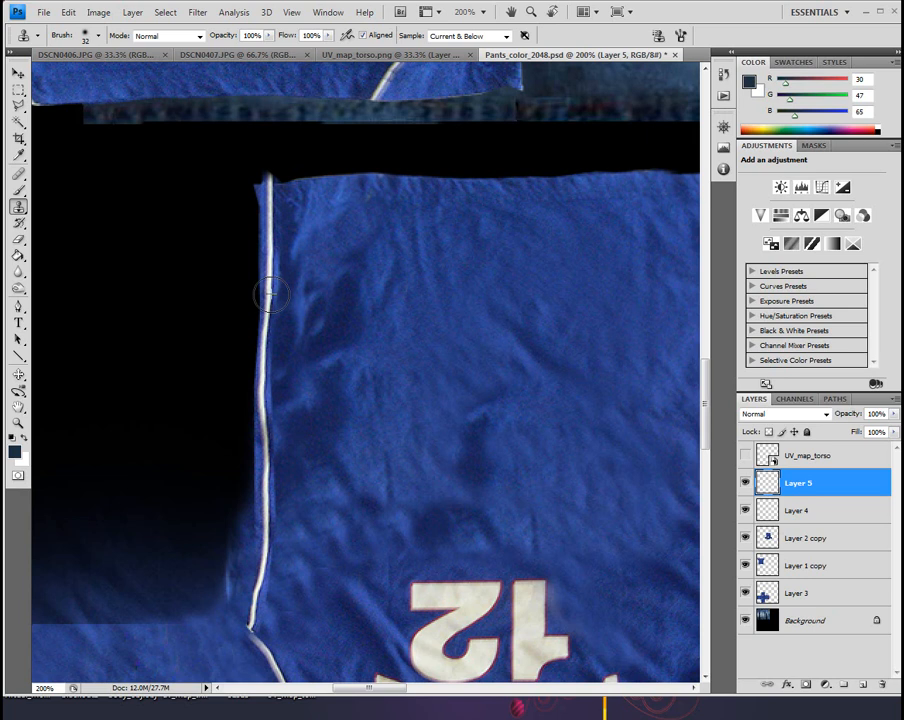
{"action": "mouse_move", "coordinate": [644, 530]}
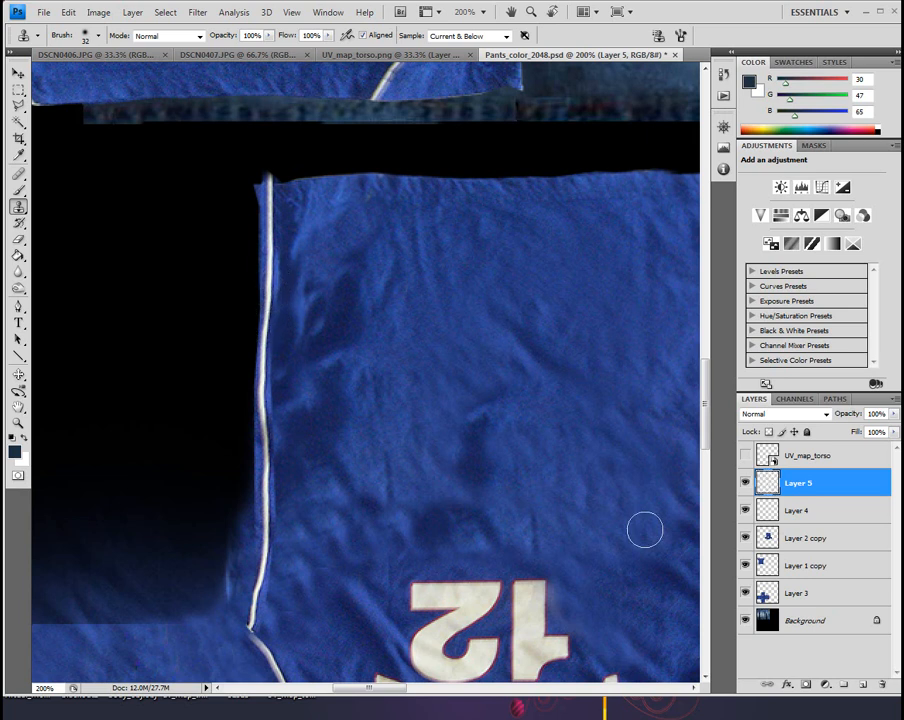
{"action": "left_click", "coordinate": [798, 510]}
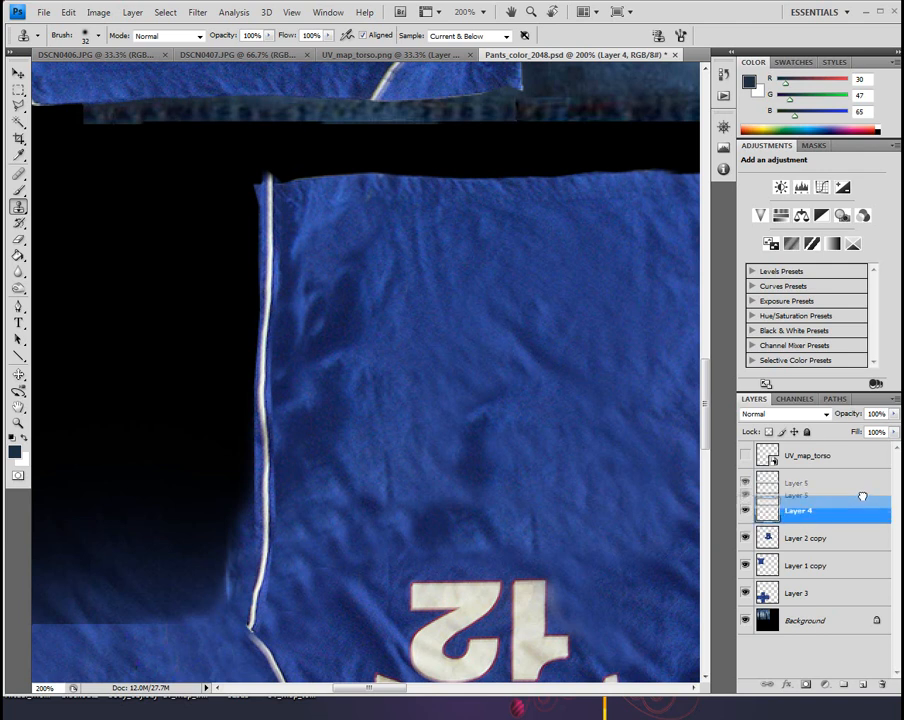
{"action": "left_click", "coordinate": [798, 482]}
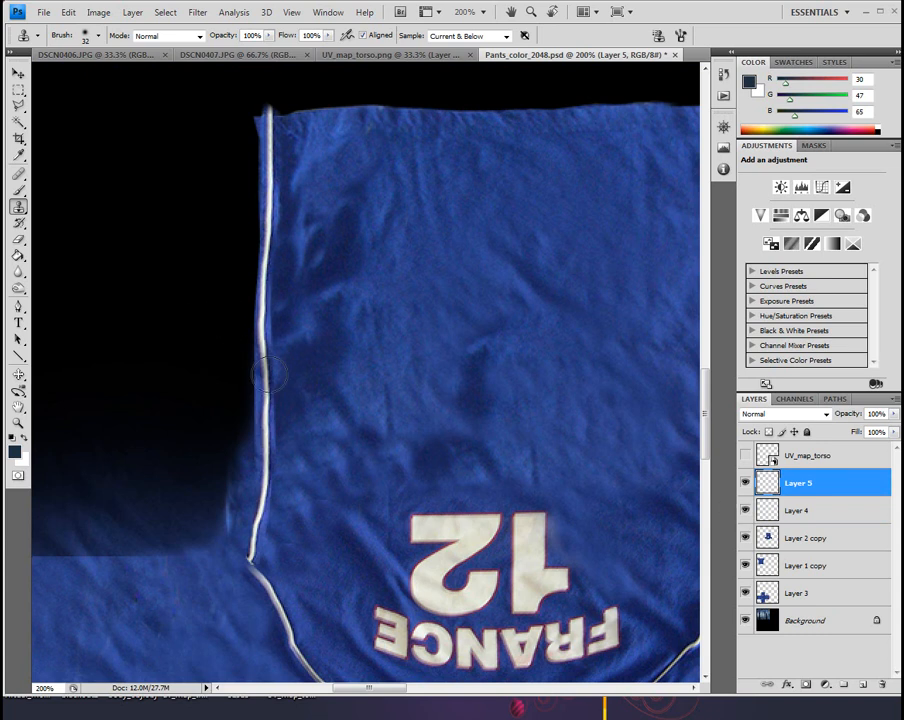
{"action": "mouse_move", "coordinate": [438, 324]}
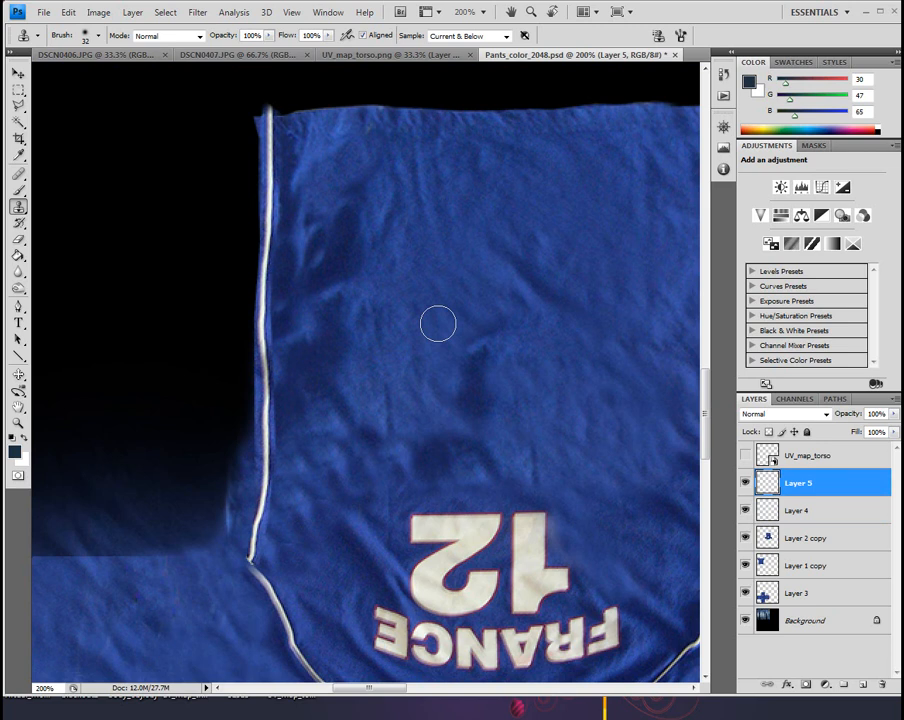
{"action": "mouse_move", "coordinate": [822, 516]}
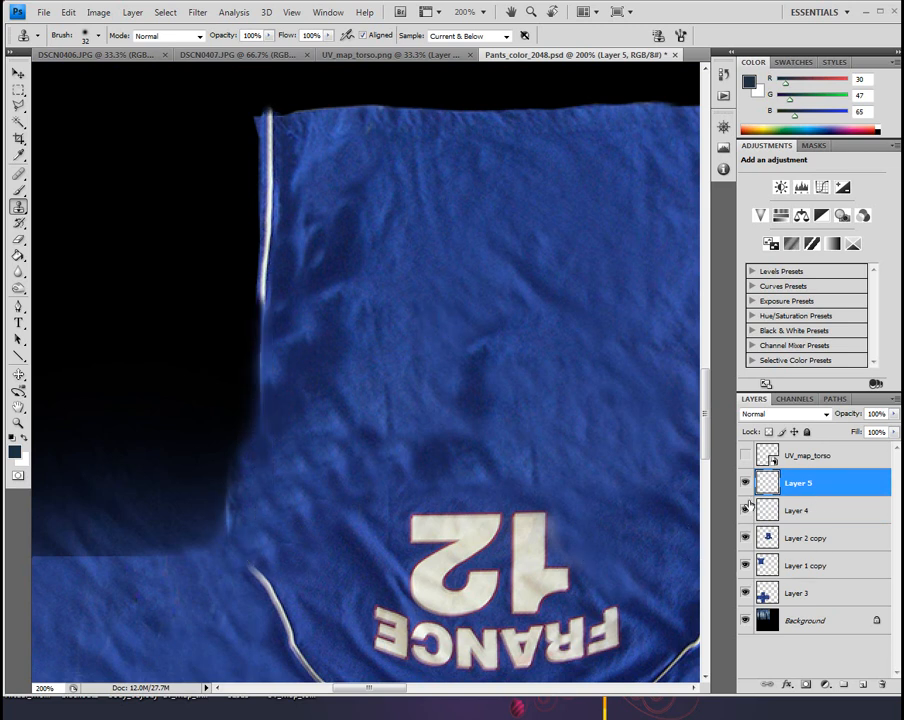
{"action": "left_click", "coordinate": [744, 510]}
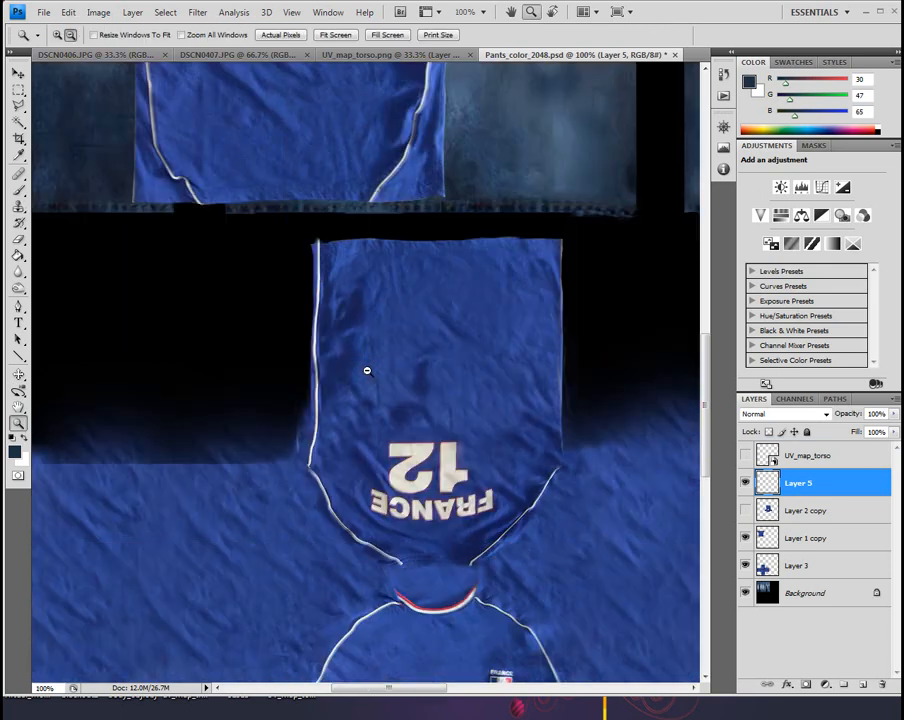
Step: Duplicate Layer 5 for touching up the right-side piping
{"action": "right_click", "coordinate": [798, 482]}
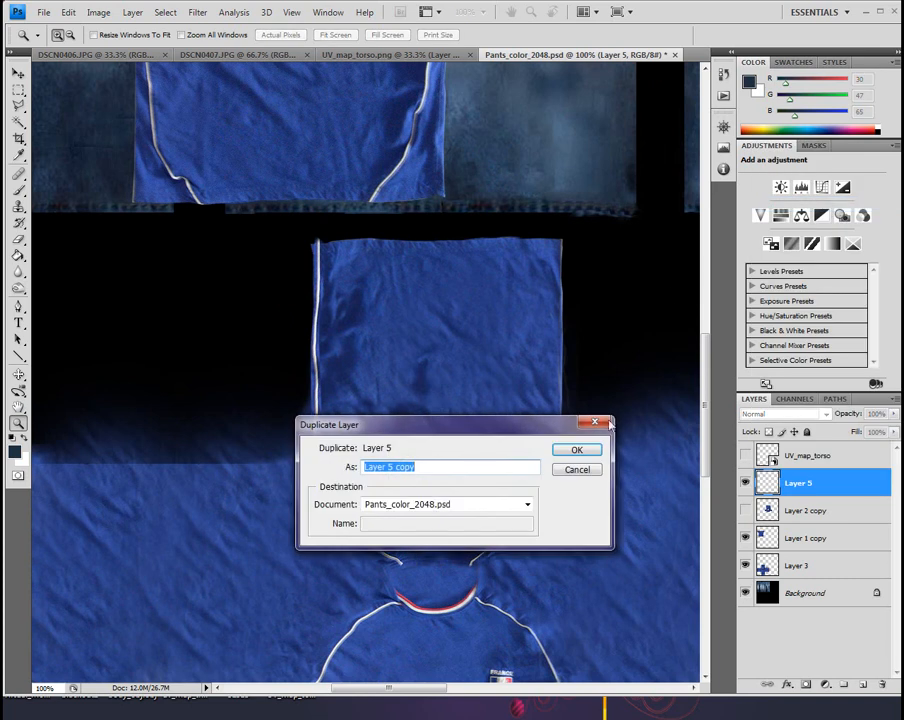
{"action": "left_click", "coordinate": [576, 448]}
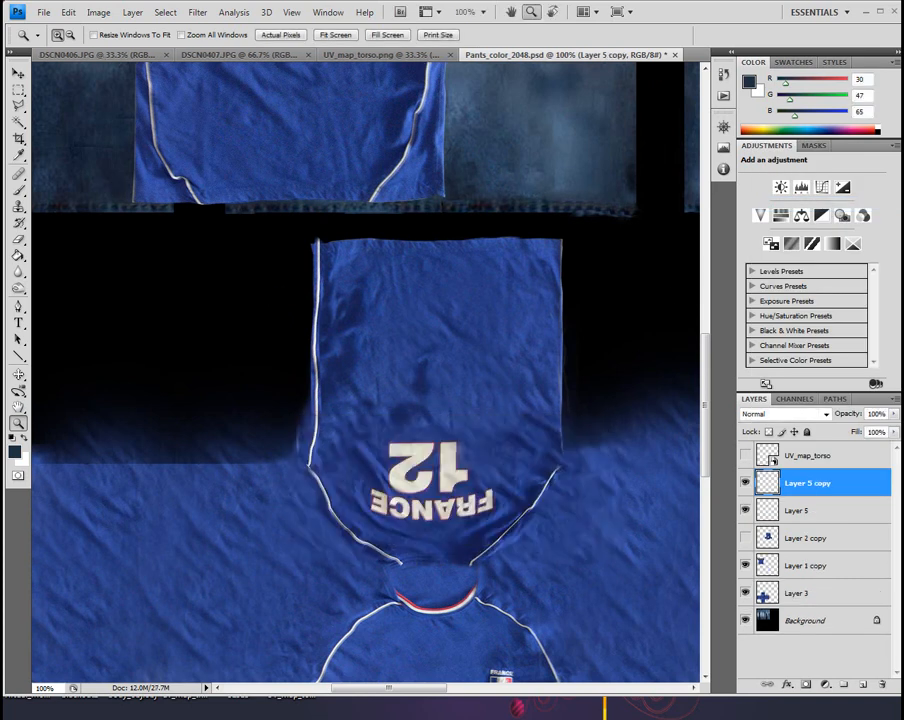
{"action": "left_click", "coordinate": [18, 74]}
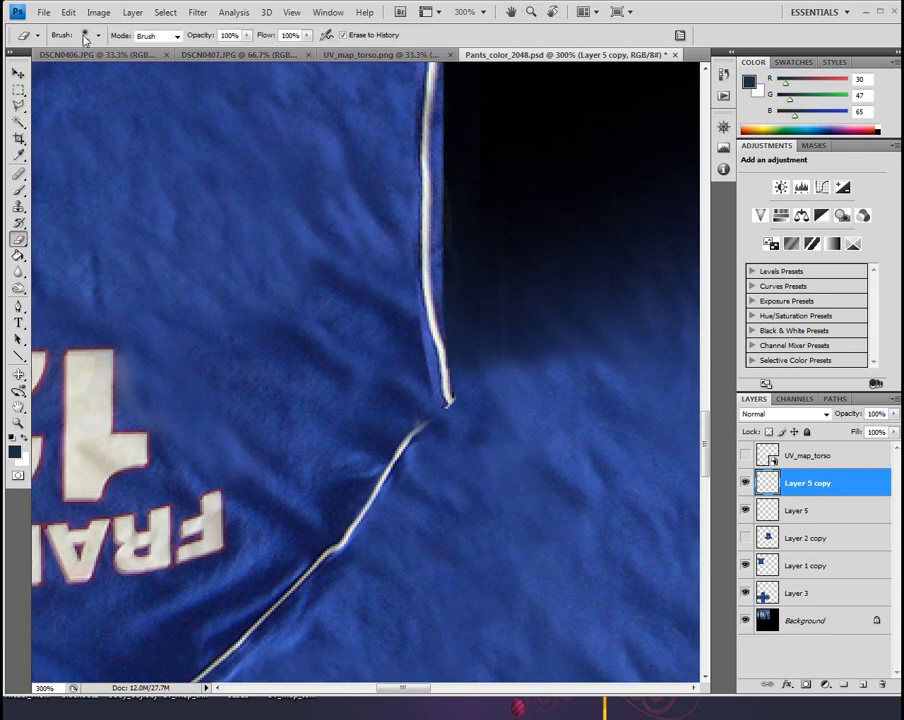
Step: Set a new brush diameter, dismissing the out-of-range warning, and paint over the seam
{"action": "left_click", "coordinate": [96, 36]}
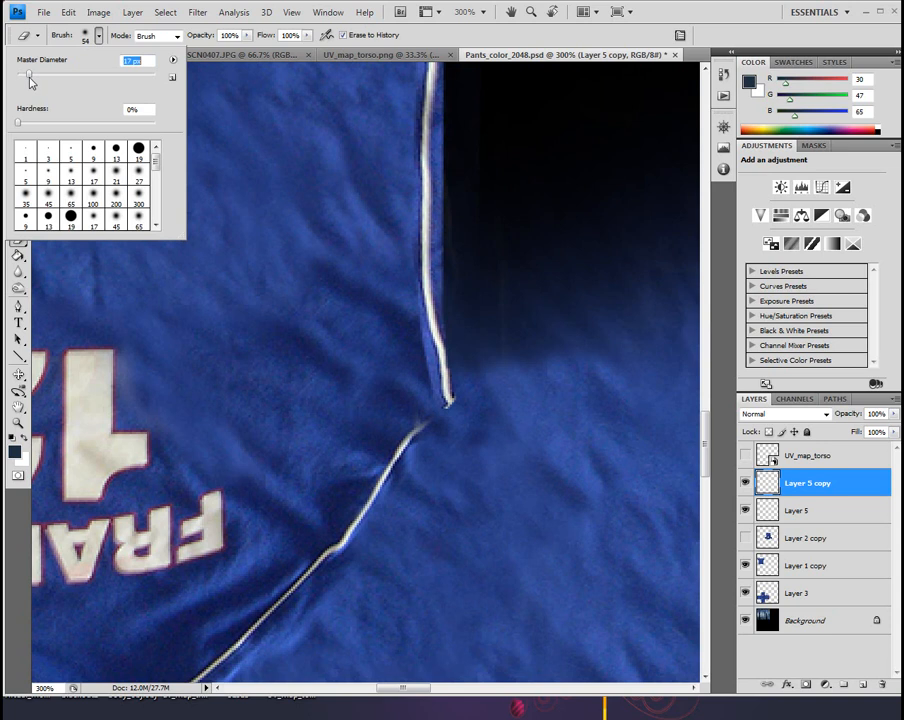
{"action": "key", "text": "Return"}
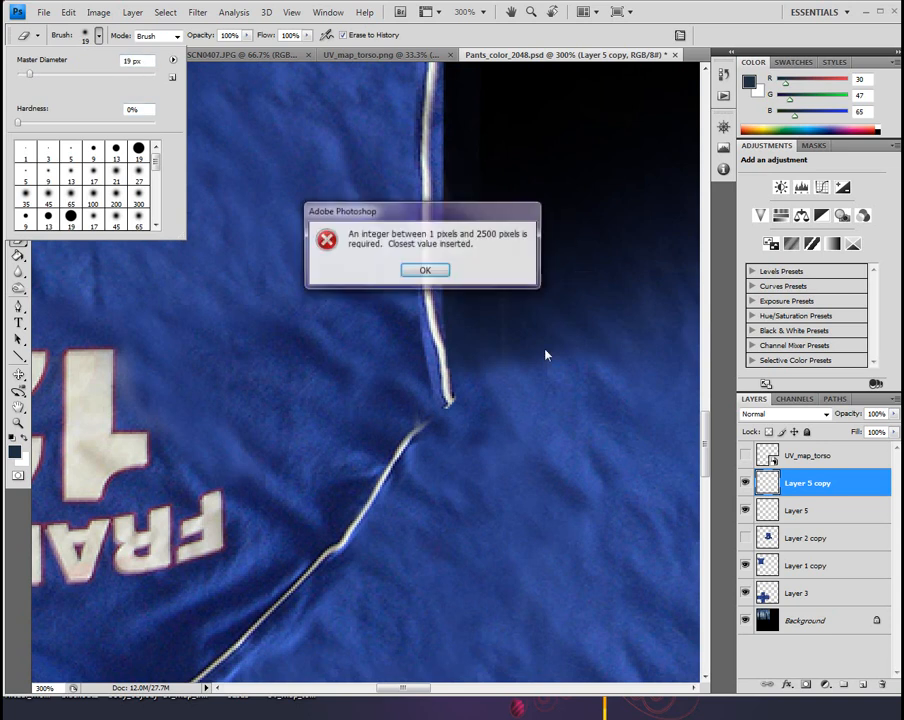
{"action": "left_click", "coordinate": [424, 270]}
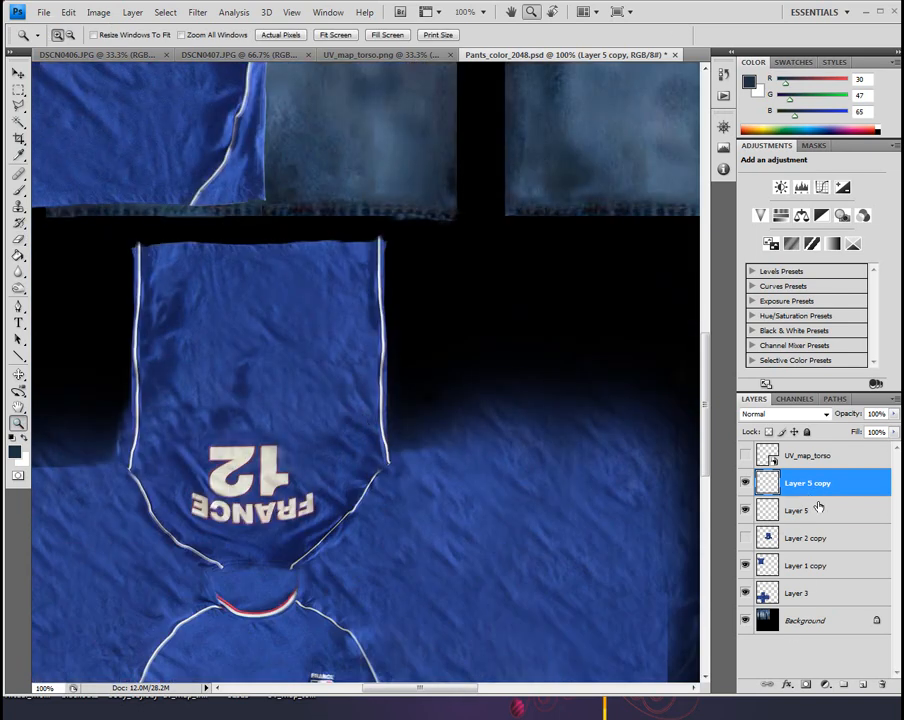
Step: Duplicate the Layer 5 fabric layer three times, creating copies up to Layer 5 copy 3
{"action": "left_click", "coordinate": [796, 510]}
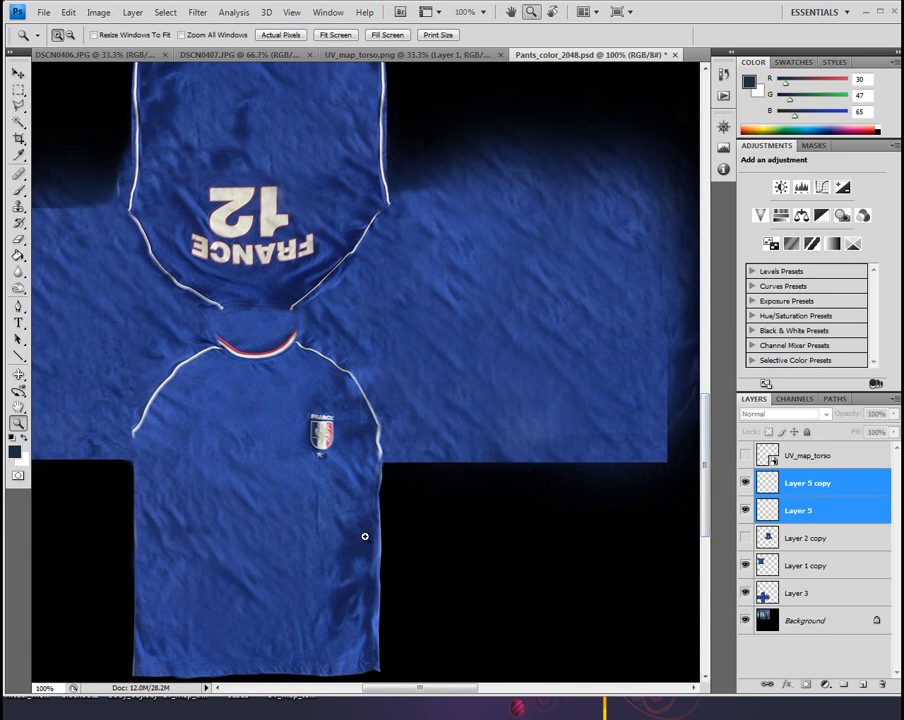
{"action": "mouse_move", "coordinate": [416, 486]}
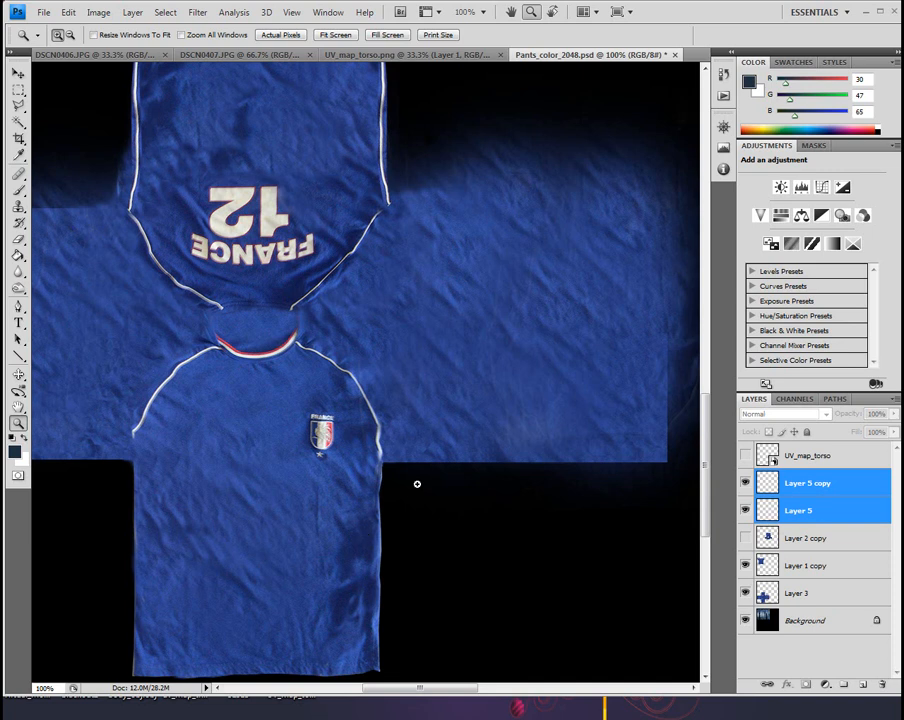
{"action": "left_click", "coordinate": [804, 482]}
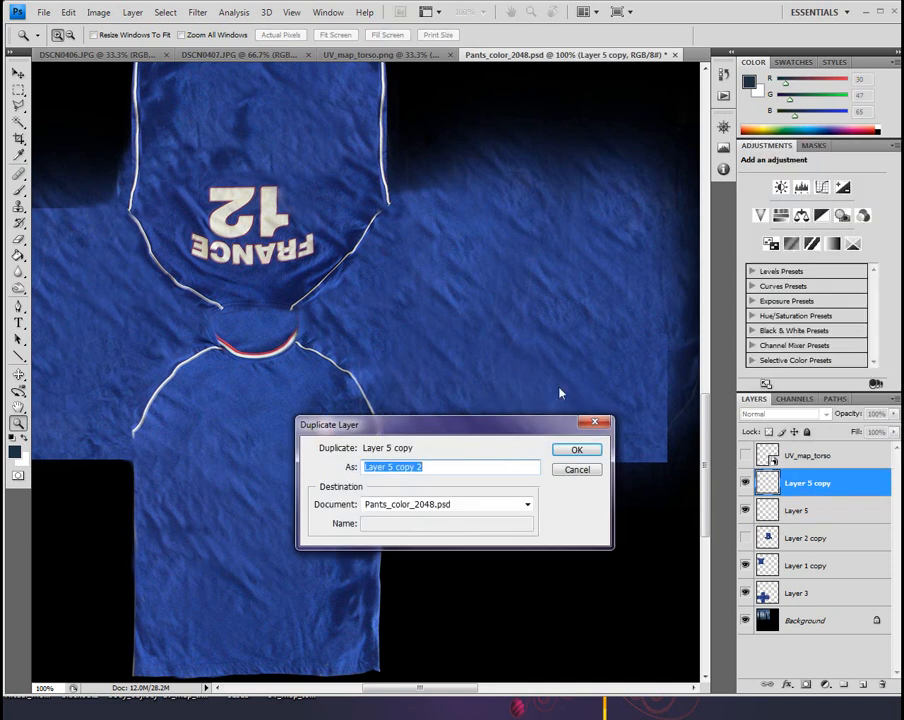
{"action": "left_click", "coordinate": [576, 448]}
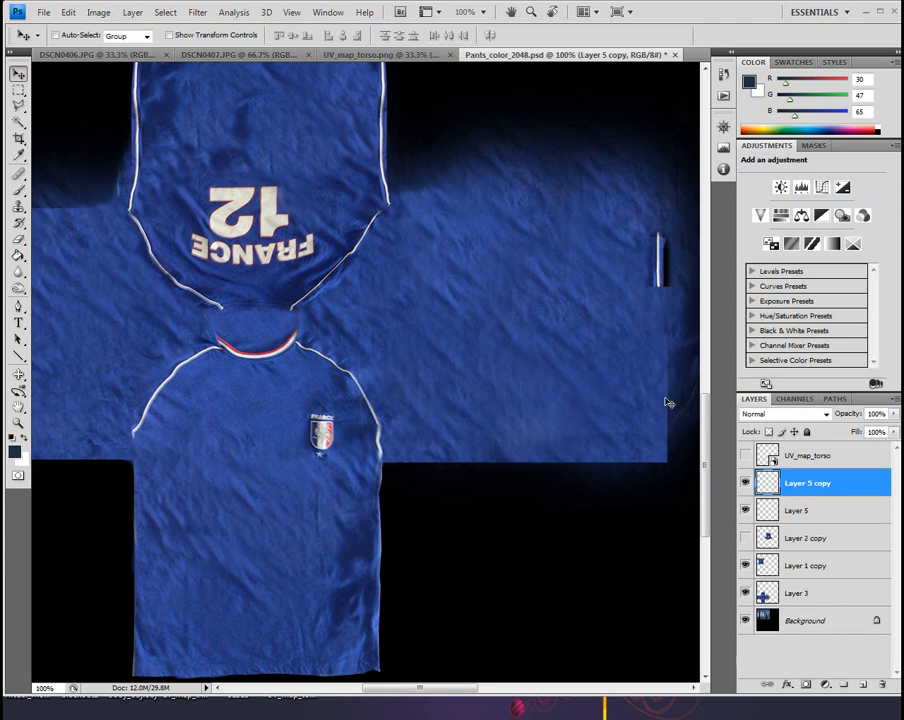
{"action": "left_click", "coordinate": [804, 510]}
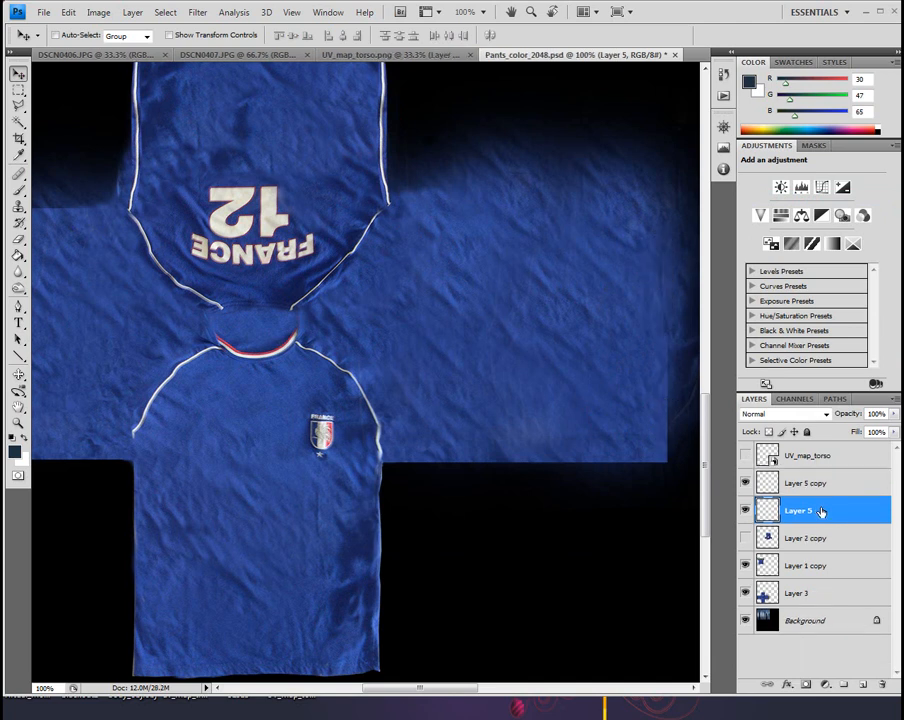
{"action": "right_click", "coordinate": [798, 510]}
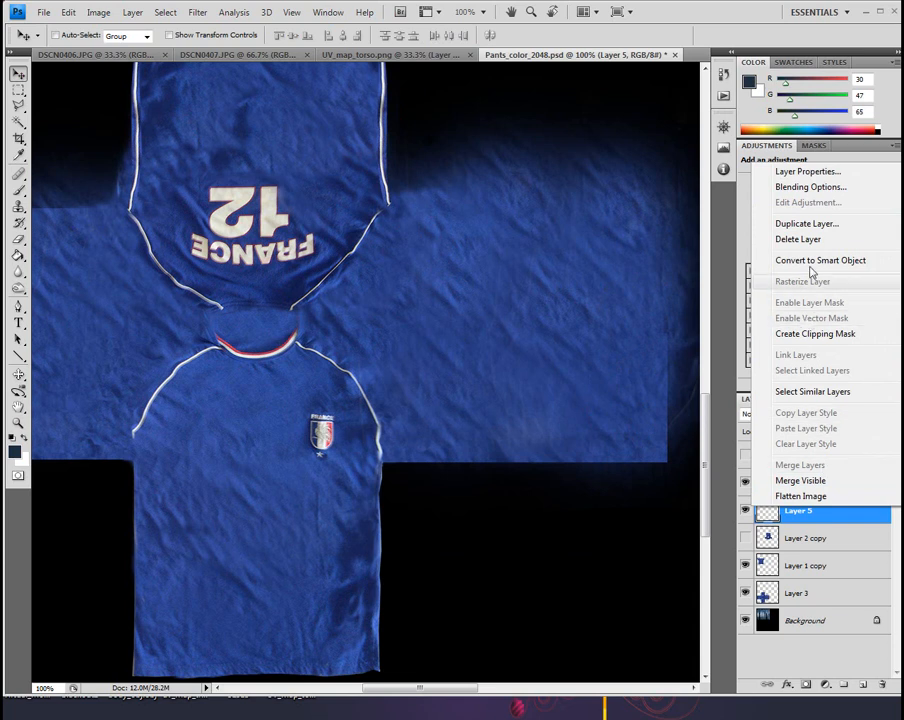
{"action": "left_click", "coordinate": [808, 224]}
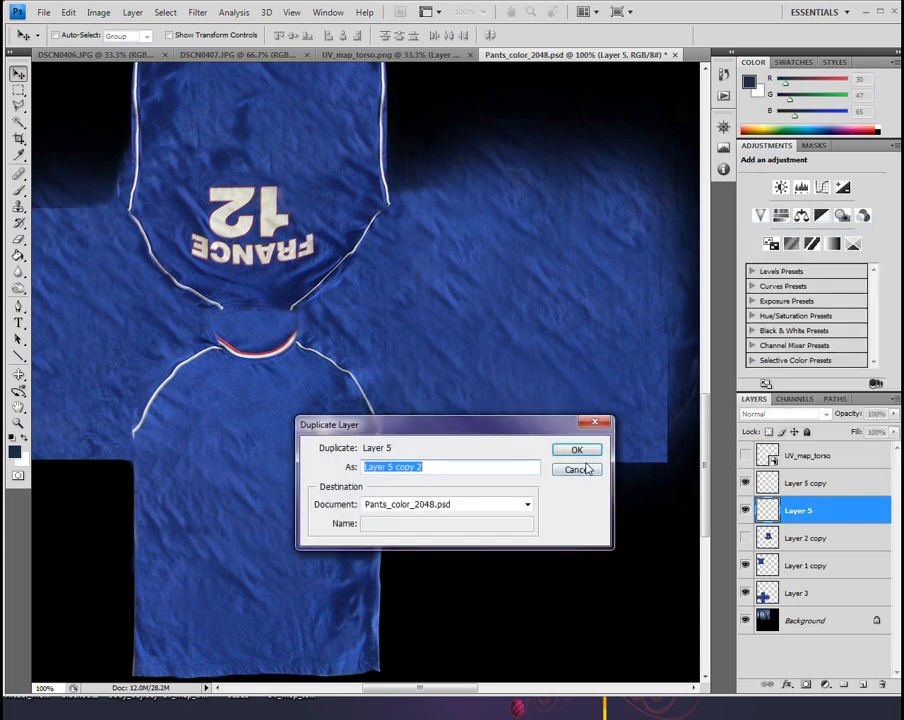
{"action": "left_click", "coordinate": [576, 448]}
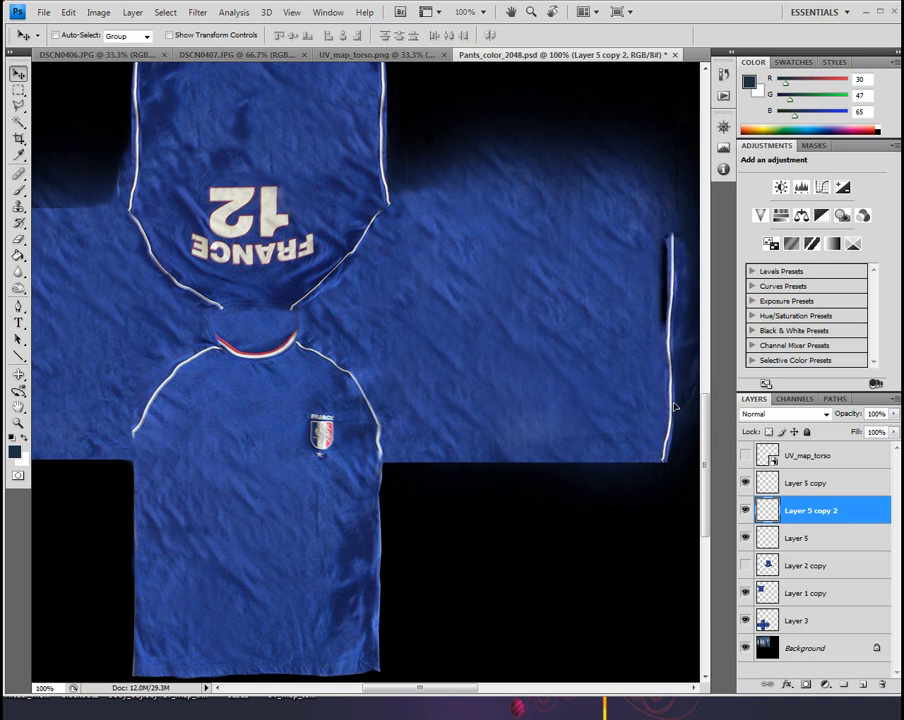
{"action": "mouse_move", "coordinate": [598, 124]}
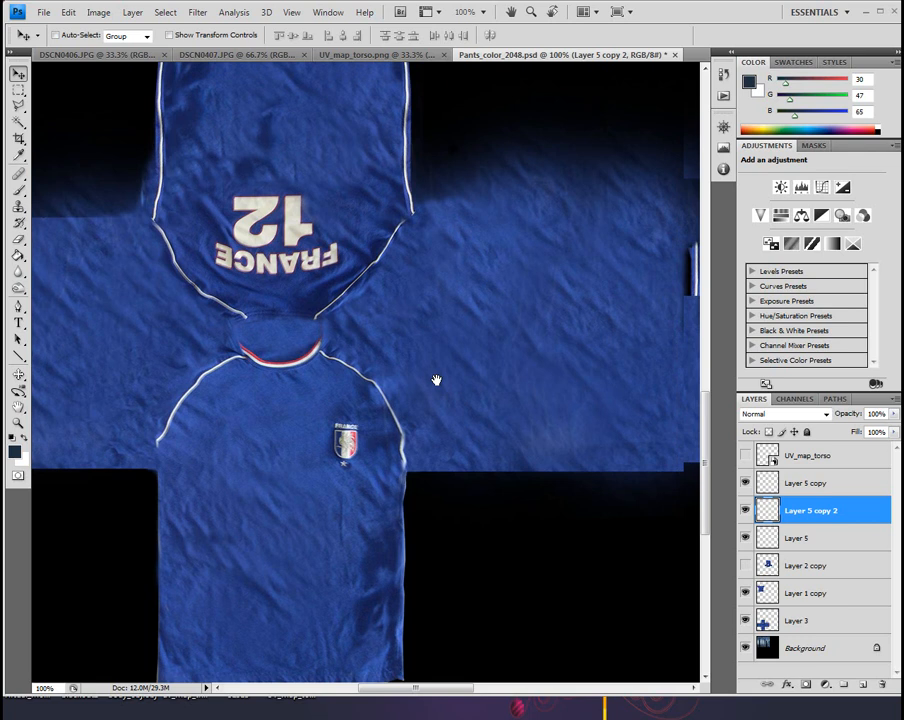
{"action": "right_click", "coordinate": [810, 510]}
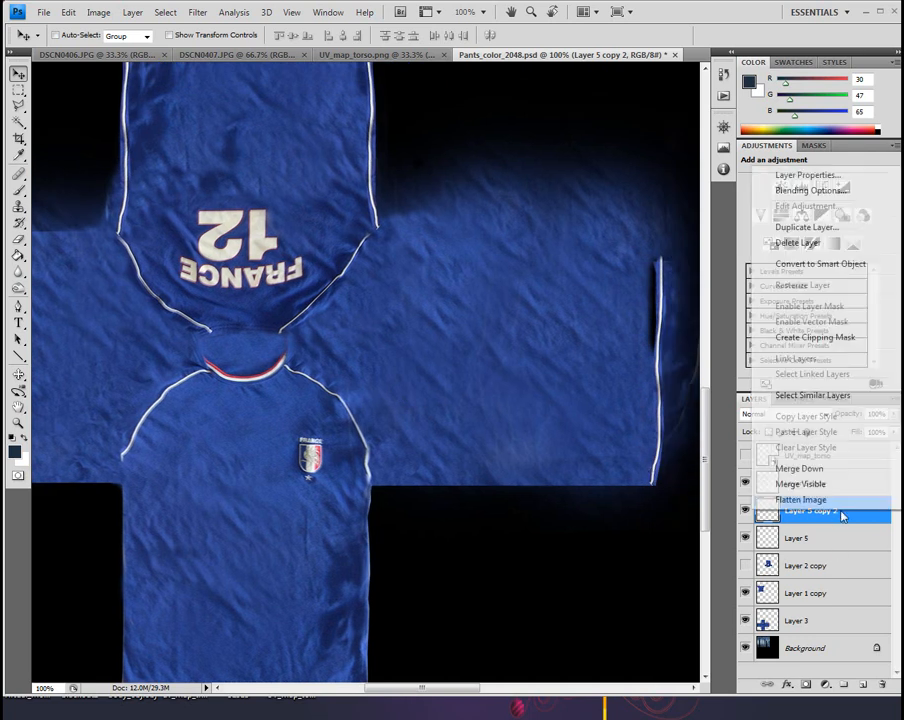
{"action": "left_click", "coordinate": [808, 228]}
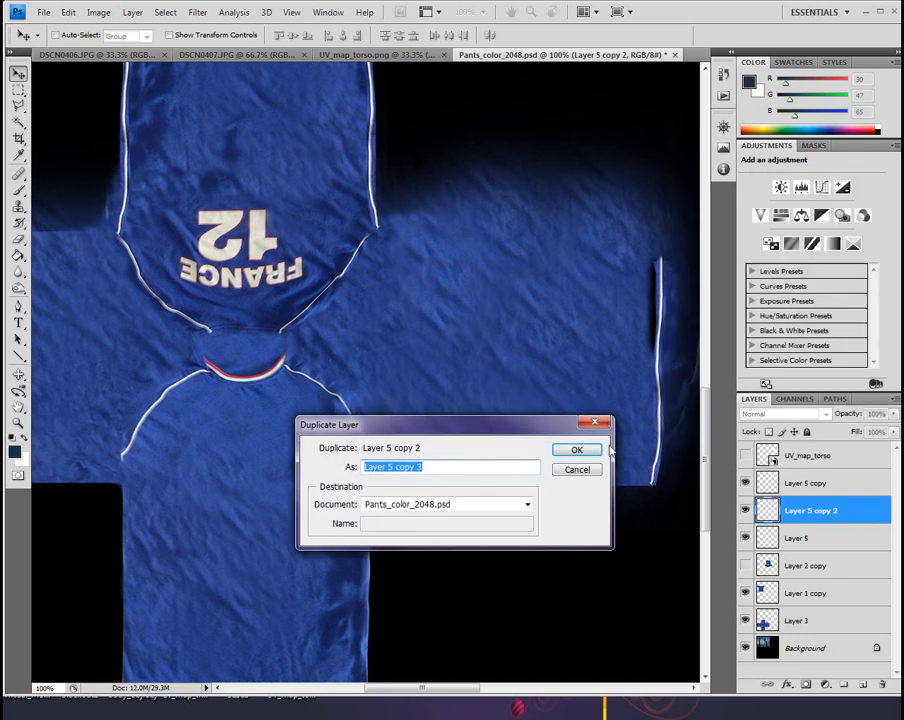
{"action": "left_click", "coordinate": [576, 448]}
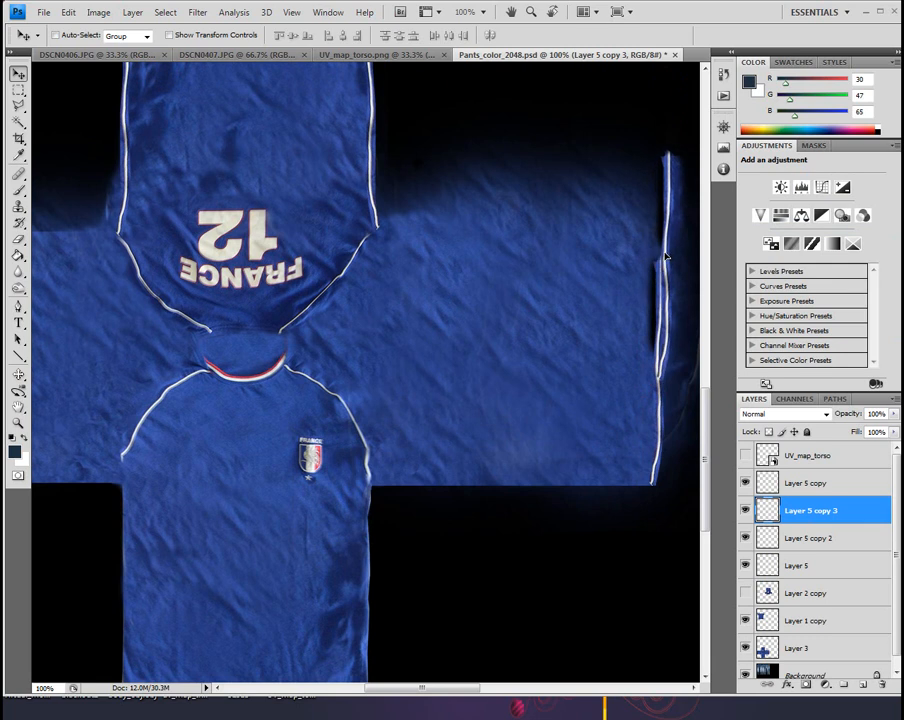
{"action": "mouse_move", "coordinate": [68, 12]}
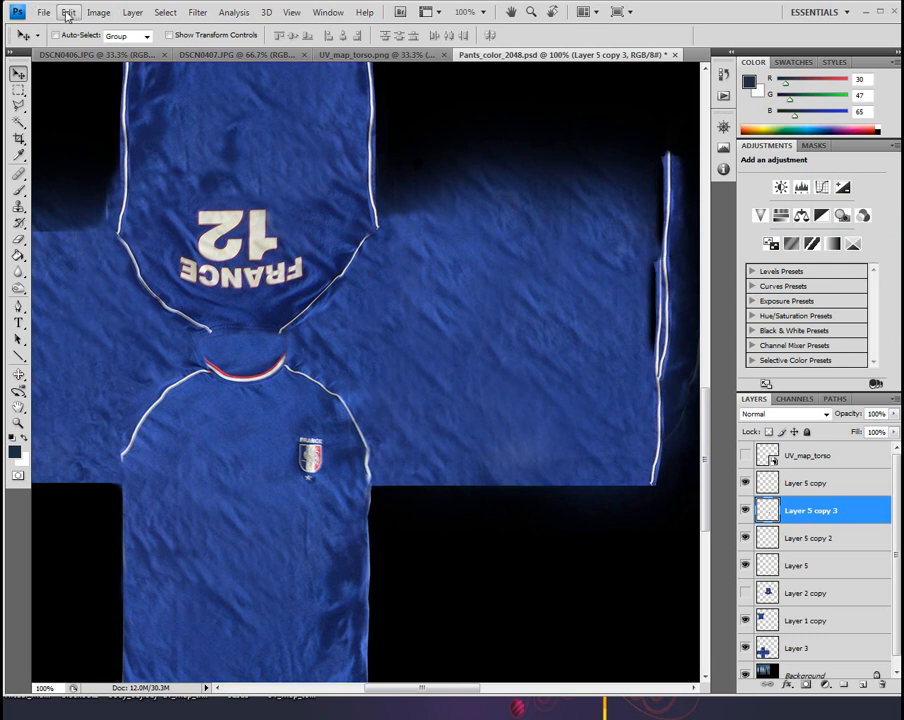
Step: Move the copied fabric onto the right sleeve area, then ready a rectangular selection
{"action": "left_click", "coordinate": [68, 12]}
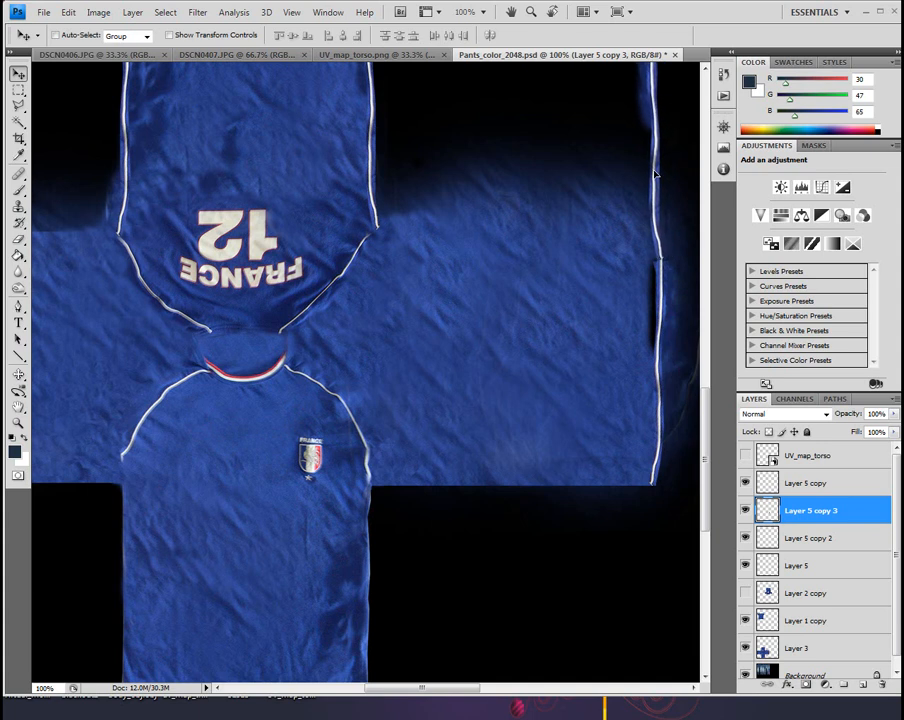
{"action": "mouse_move", "coordinate": [654, 172]}
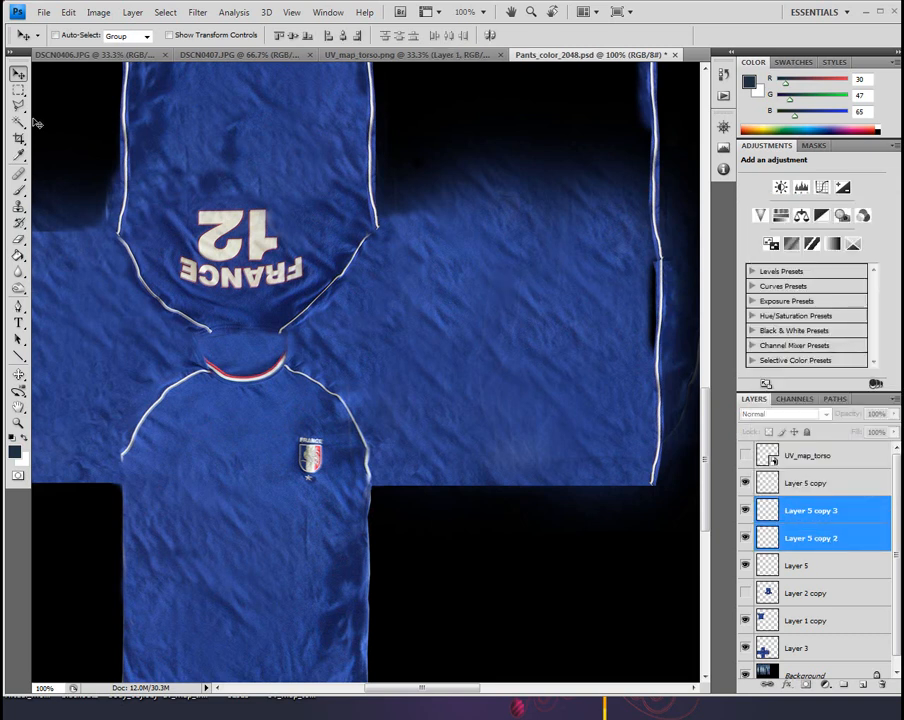
{"action": "left_click", "coordinate": [810, 510]}
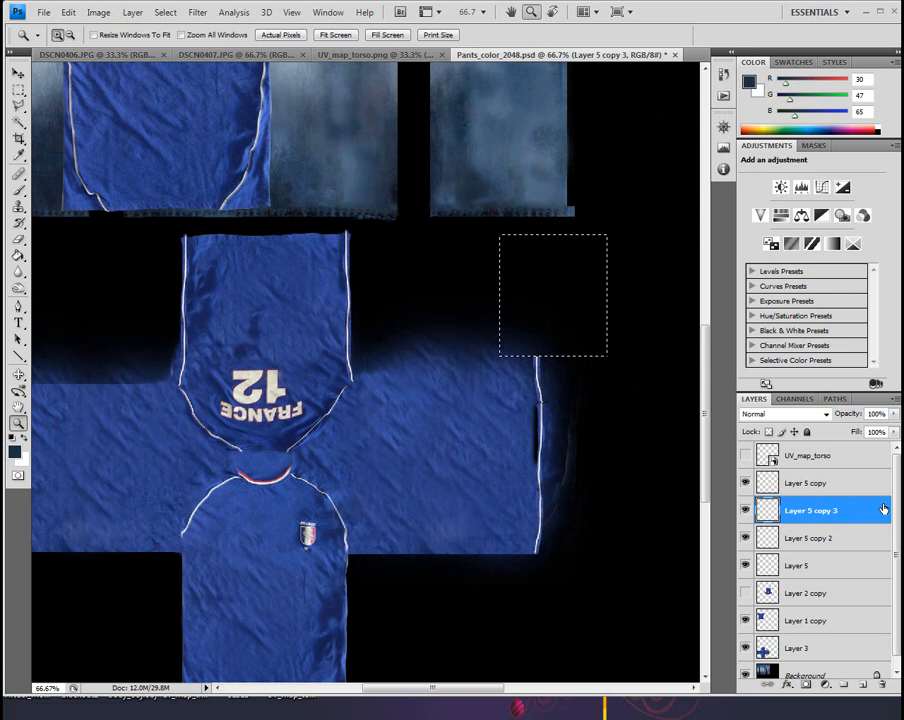
Step: Export the 2048 px texture via Save for Web as a High-quality JPEG and confirm the write
{"action": "left_click", "coordinate": [744, 564]}
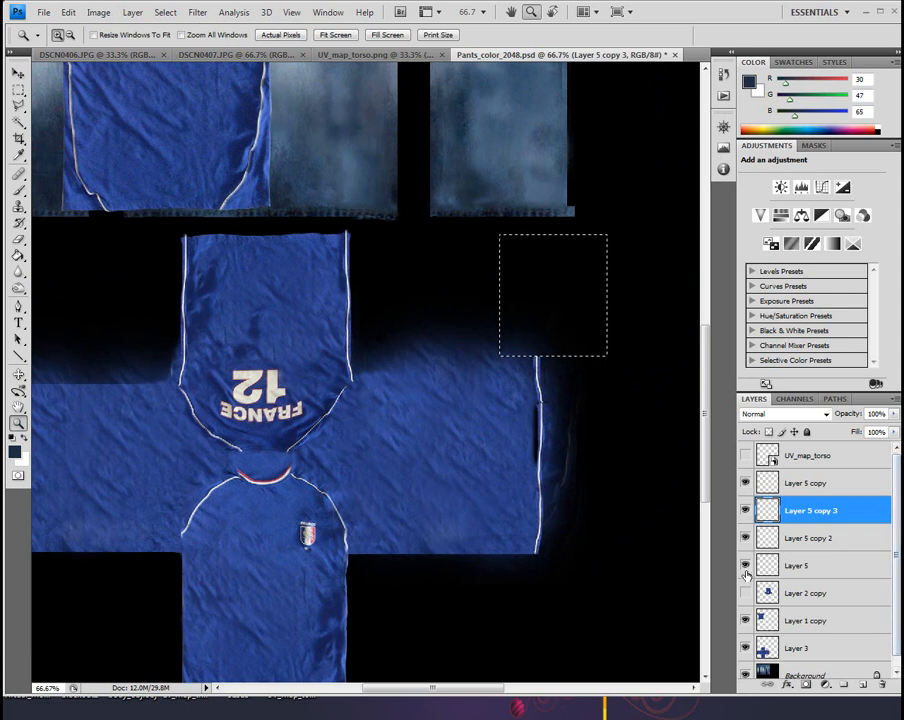
{"action": "left_click", "coordinate": [744, 564]}
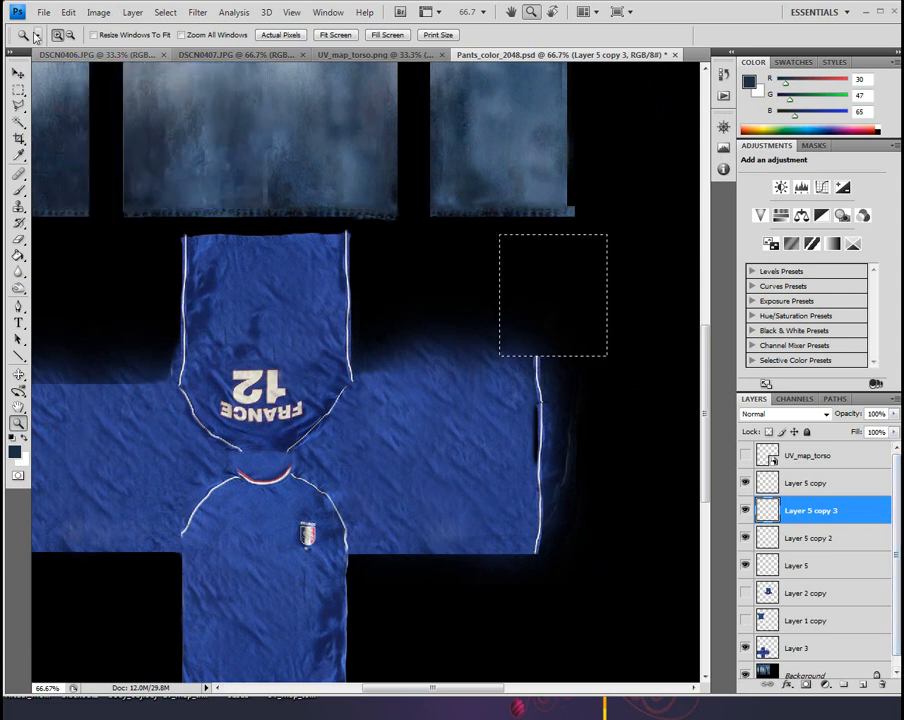
{"action": "left_click", "coordinate": [44, 12]}
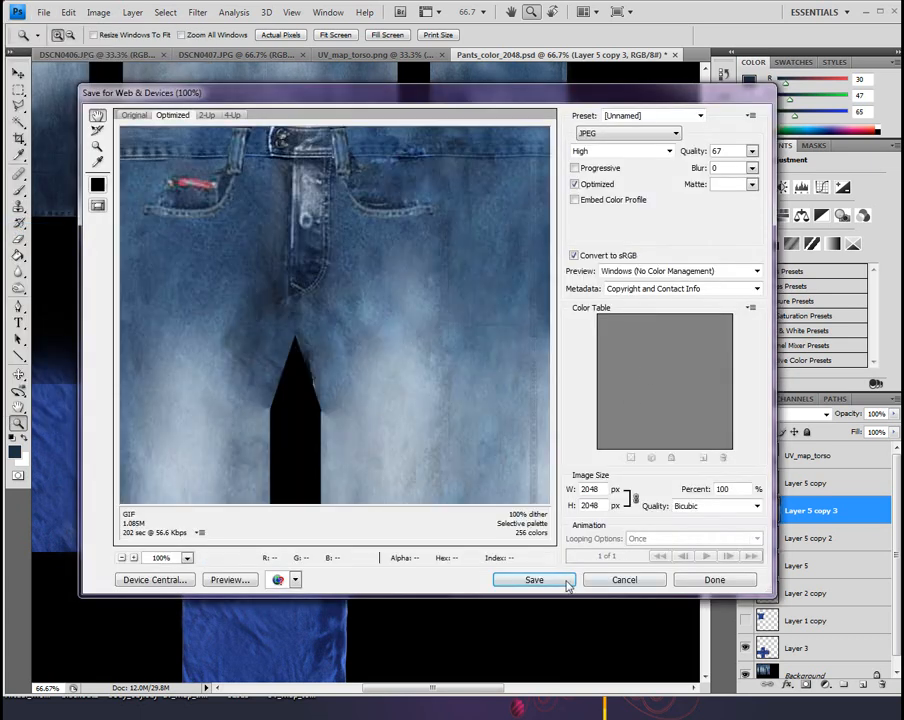
{"action": "left_click", "coordinate": [532, 580]}
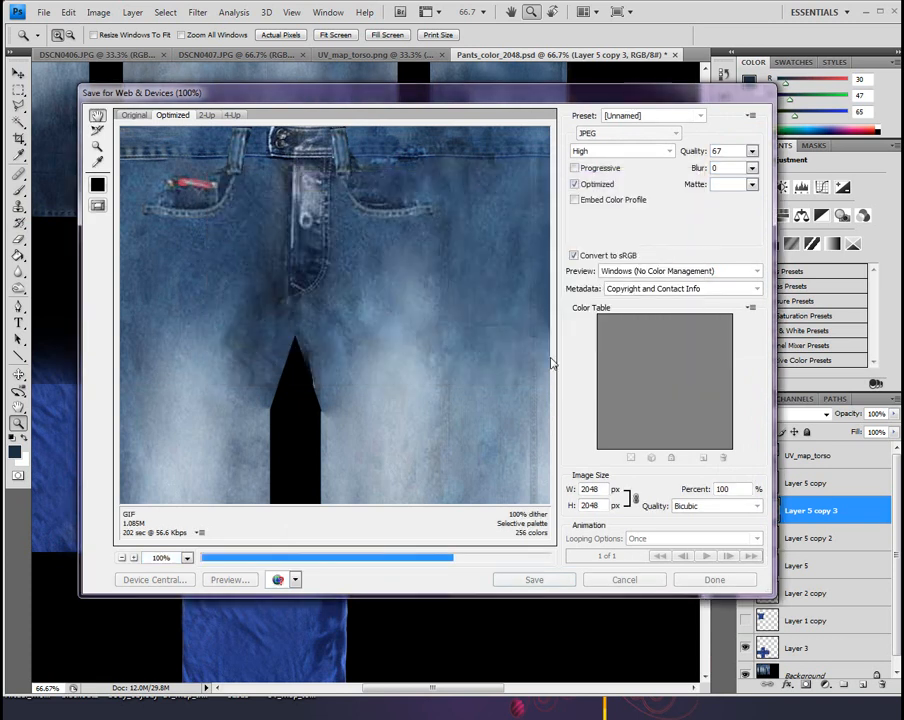
{"action": "left_click", "coordinate": [624, 580]}
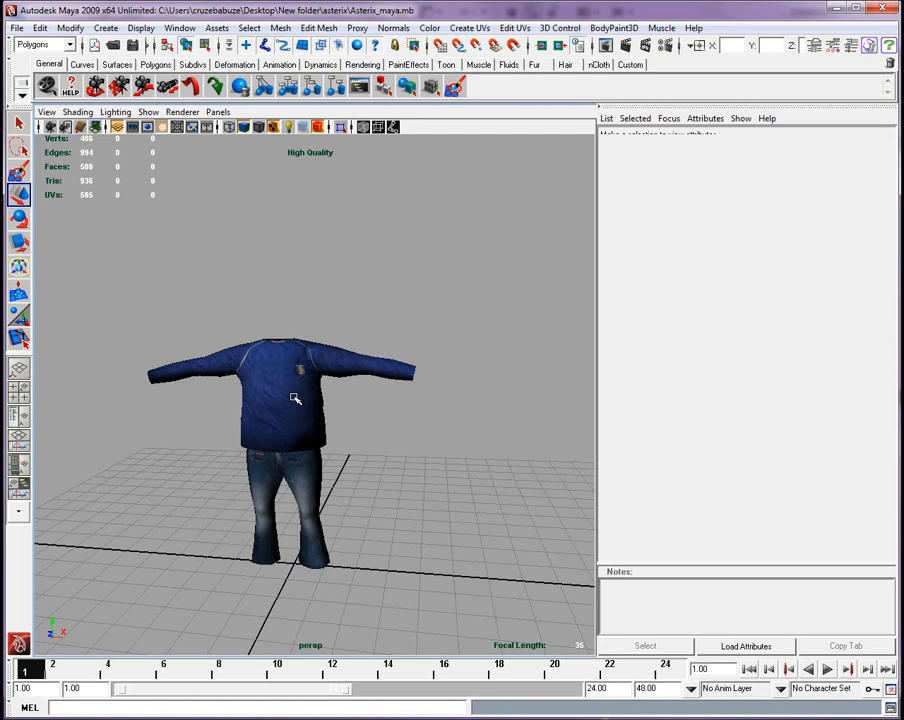
Step: Inspect the jersey torso's Material Attributes and reselect the torso mesh
{"action": "right_click", "coordinate": [296, 398]}
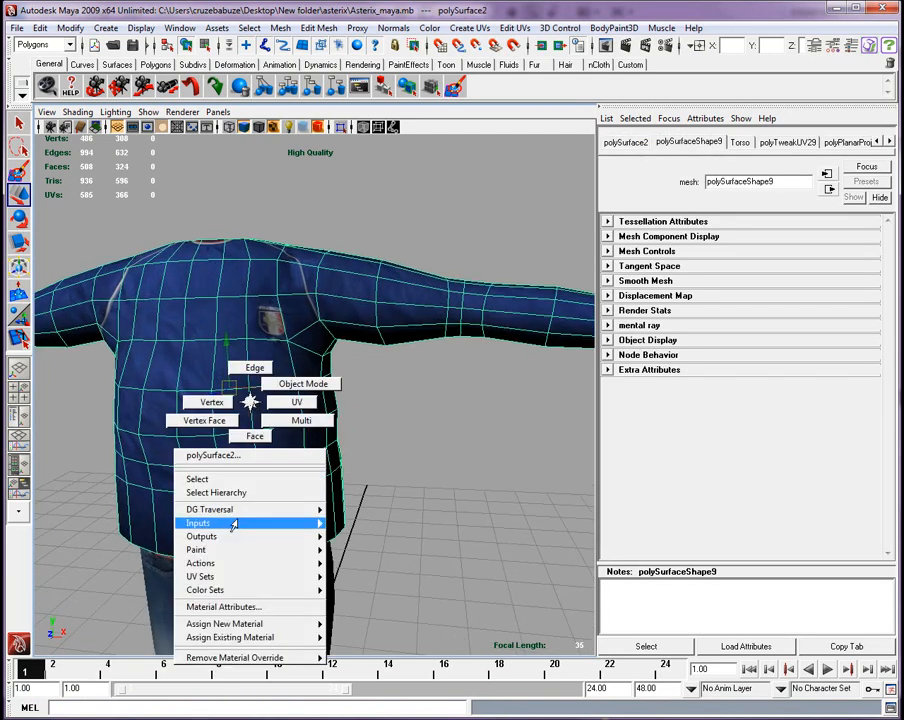
{"action": "left_click", "coordinate": [222, 606]}
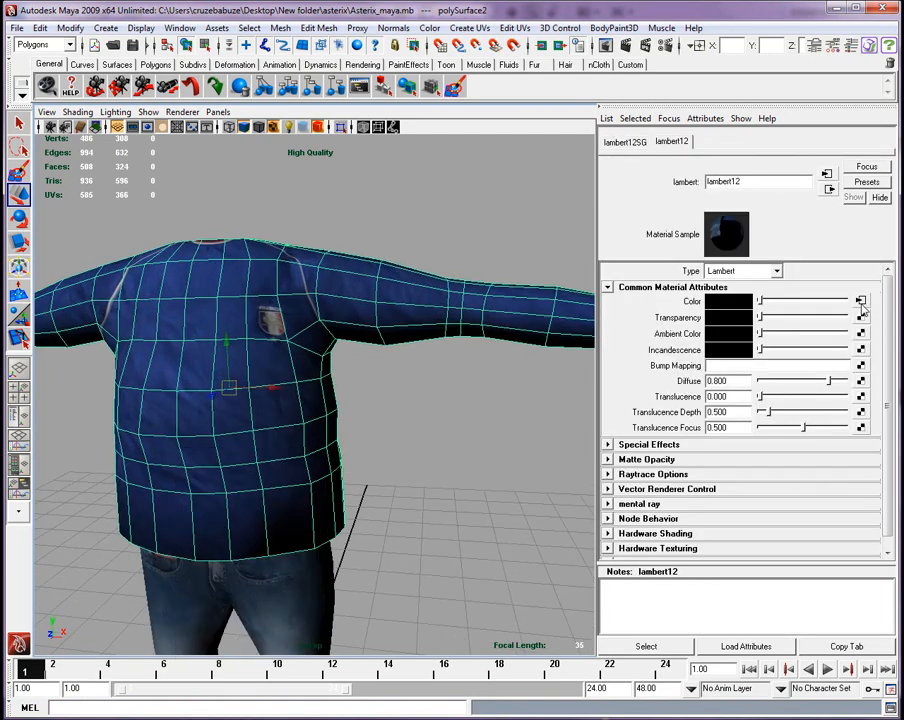
{"action": "left_click", "coordinate": [862, 300]}
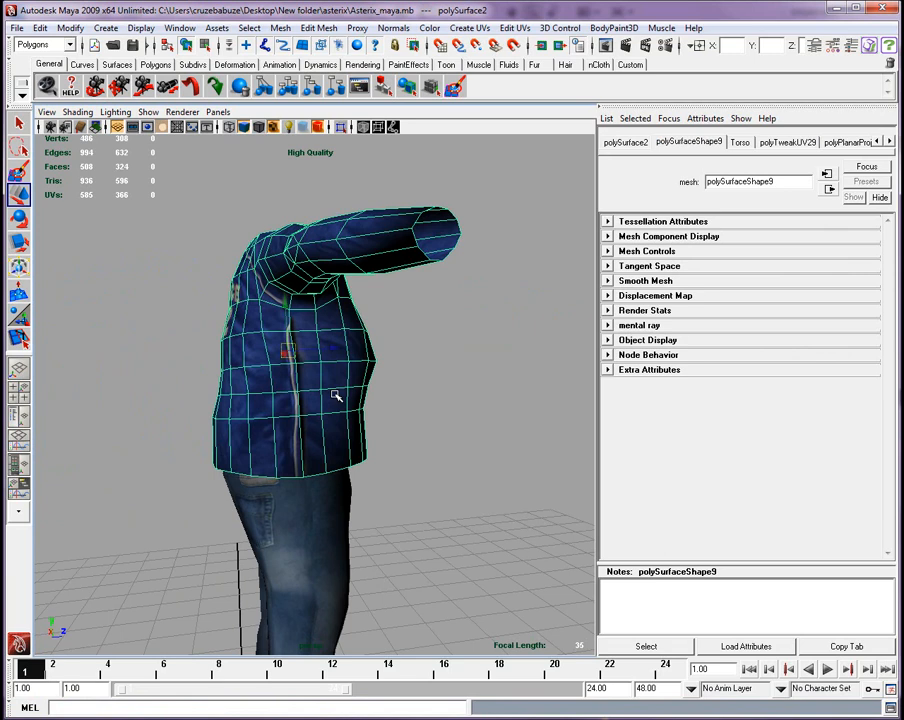
Step: Bring up the UV Texture Editor window for the selected torso mesh
{"action": "left_click", "coordinate": [180, 28]}
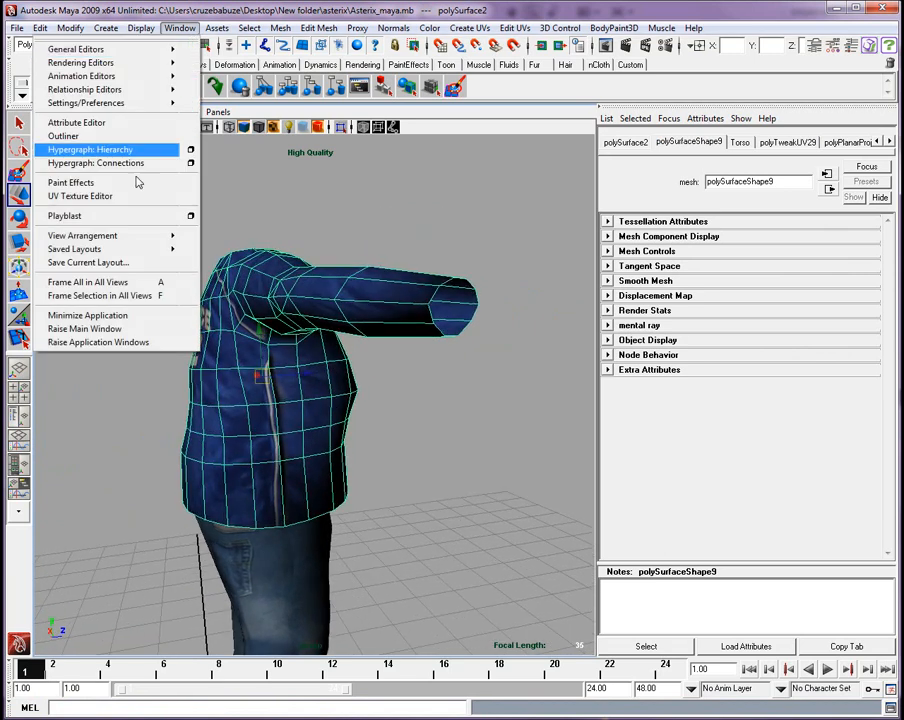
{"action": "left_click", "coordinate": [80, 196]}
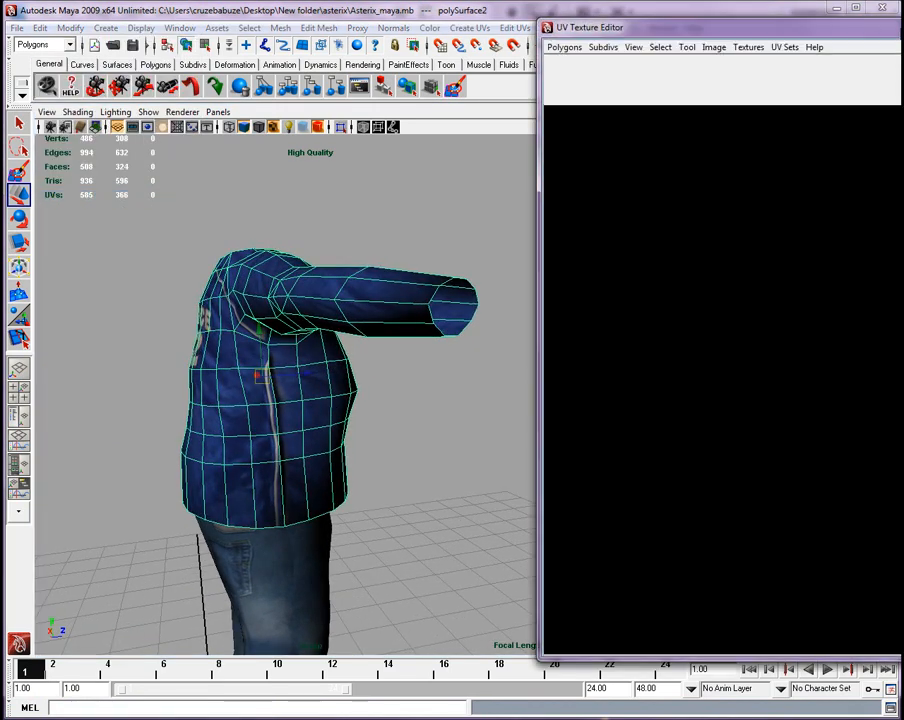